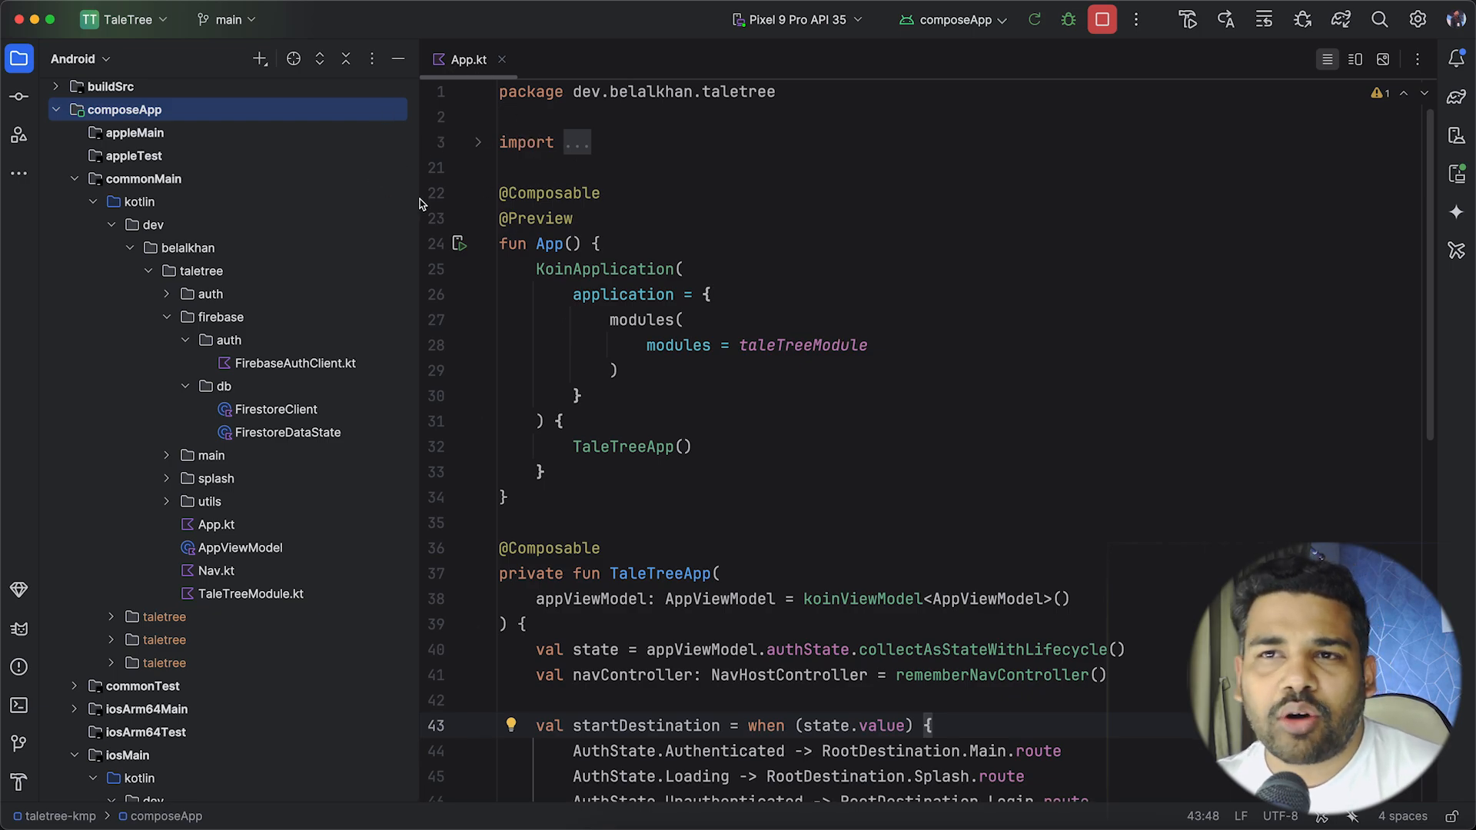
pyautogui.moveTo(89, 204)
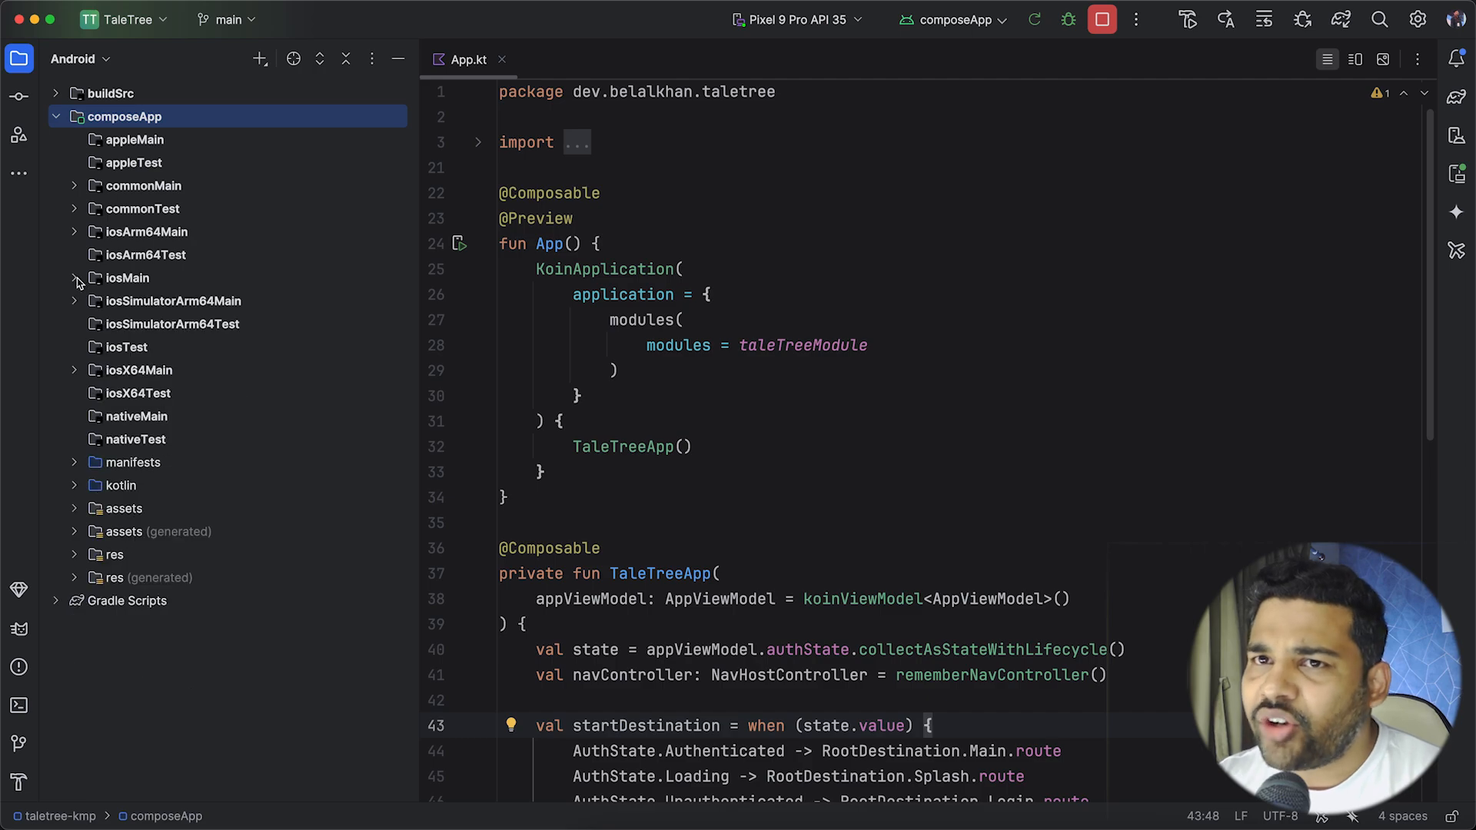
pyautogui.moveTo(263, 350)
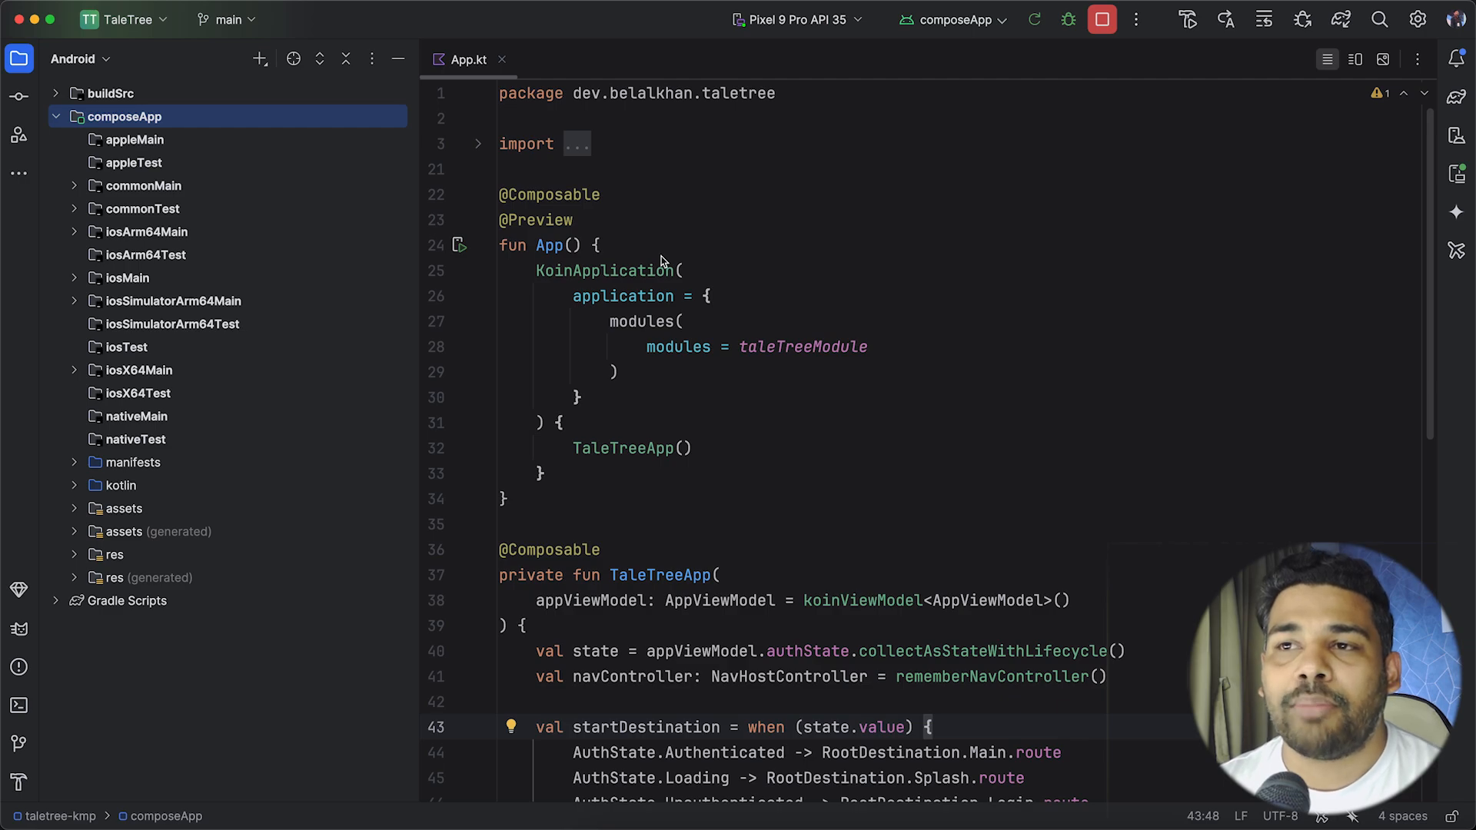
pyautogui.moveTo(740, 262)
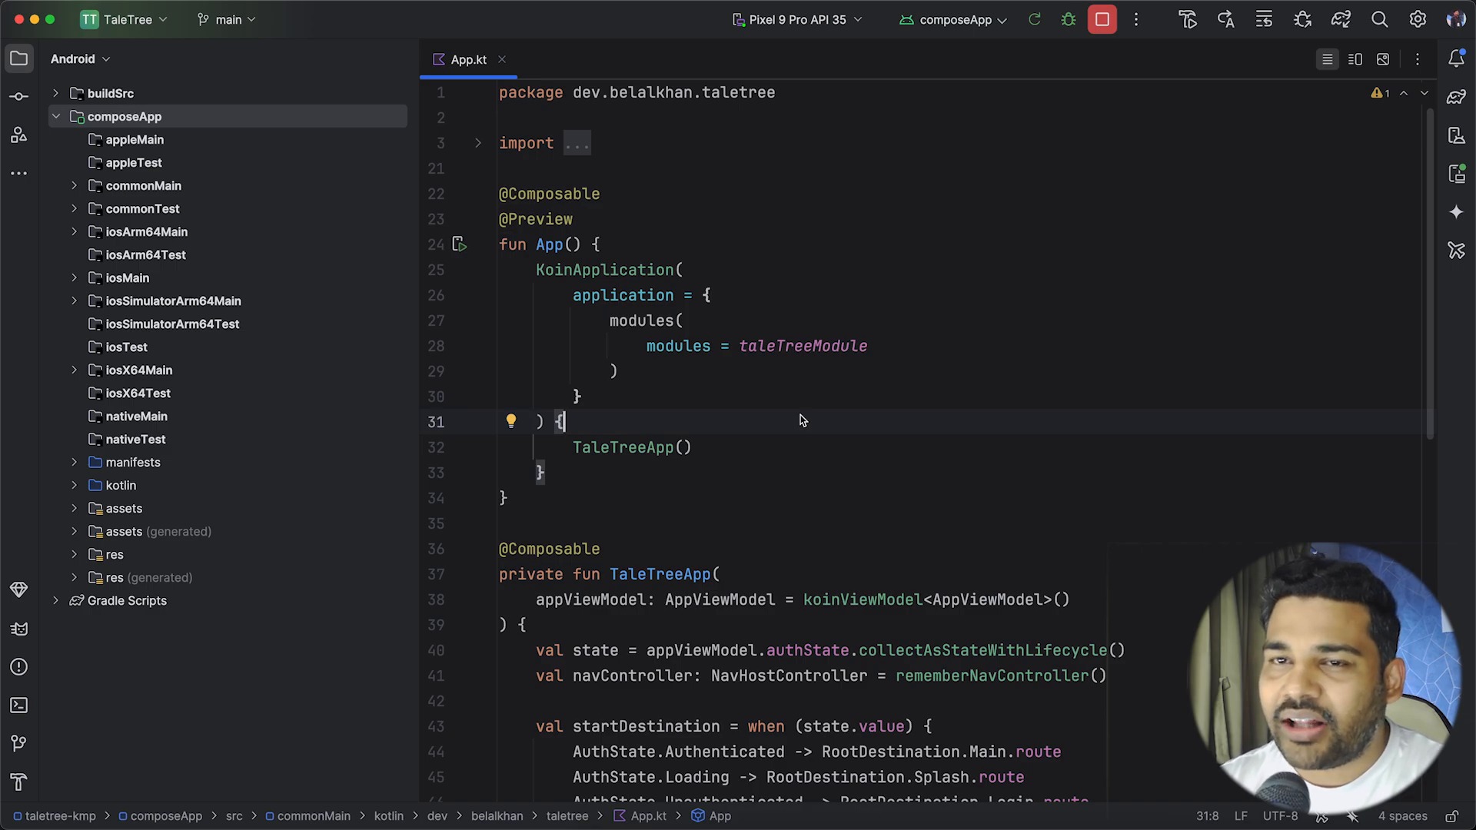
pyautogui.moveTo(820, 406)
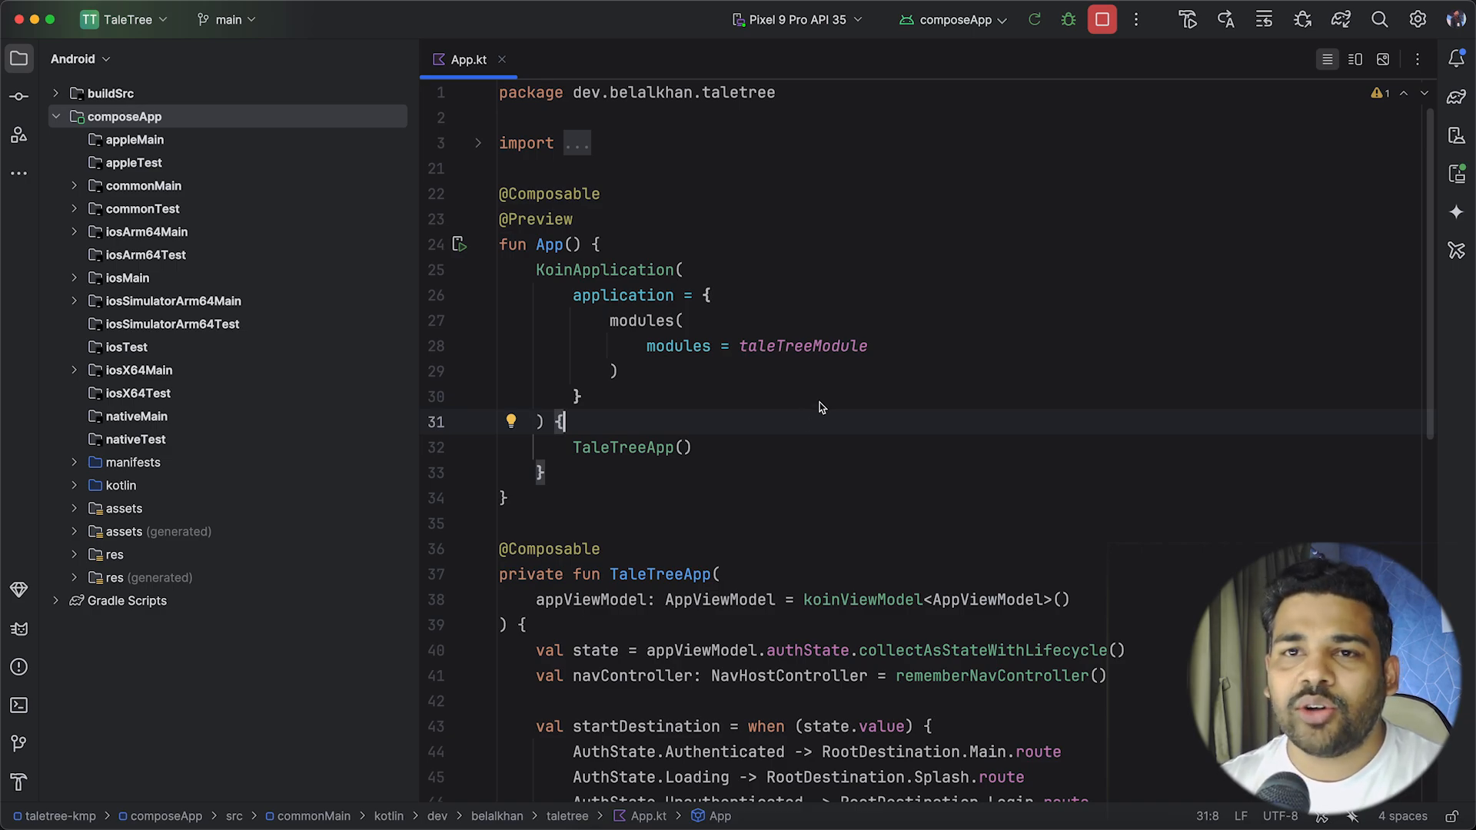
pyautogui.moveTo(787, 246)
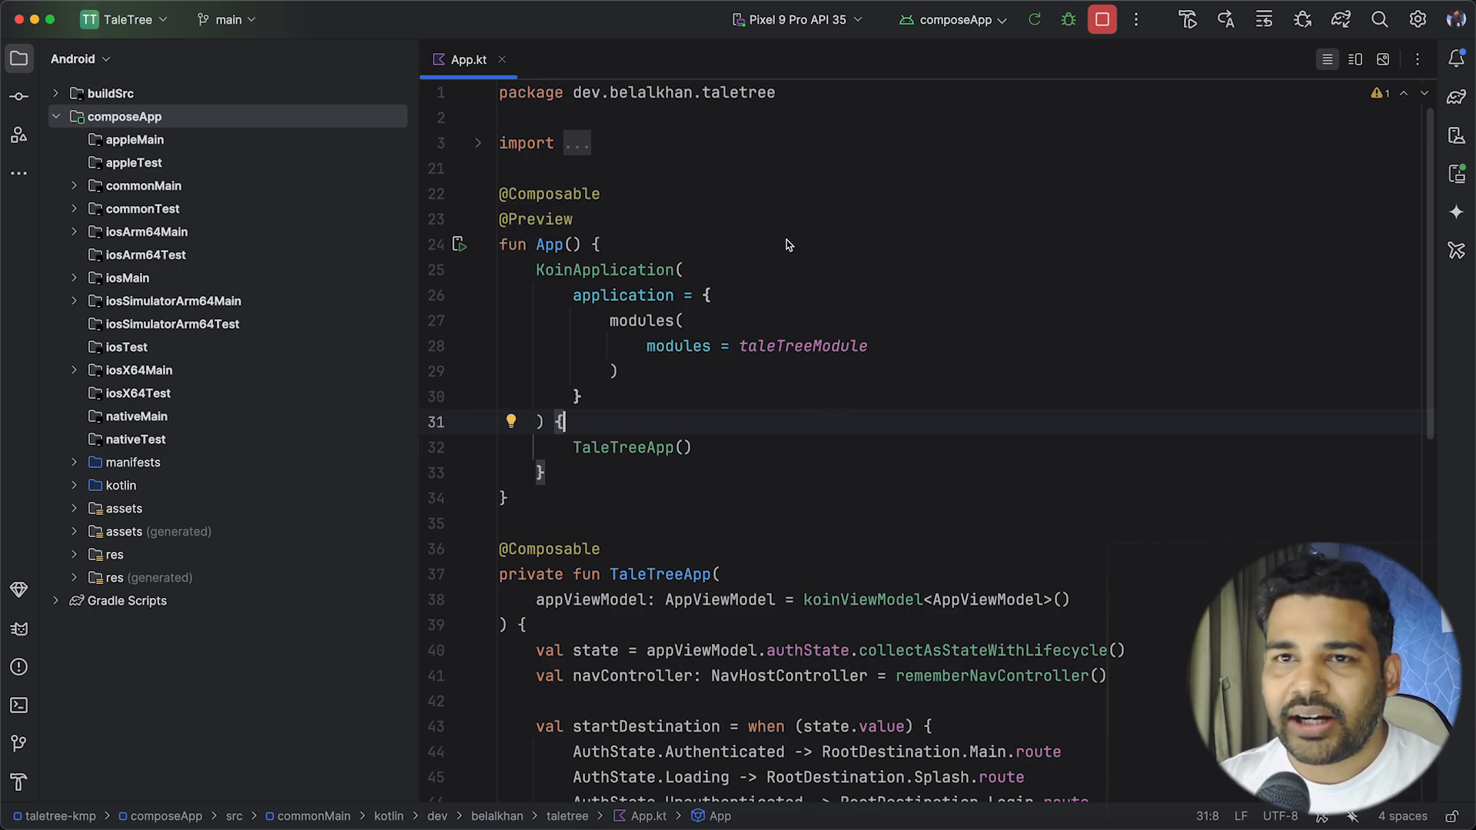
pyautogui.moveTo(837, 402)
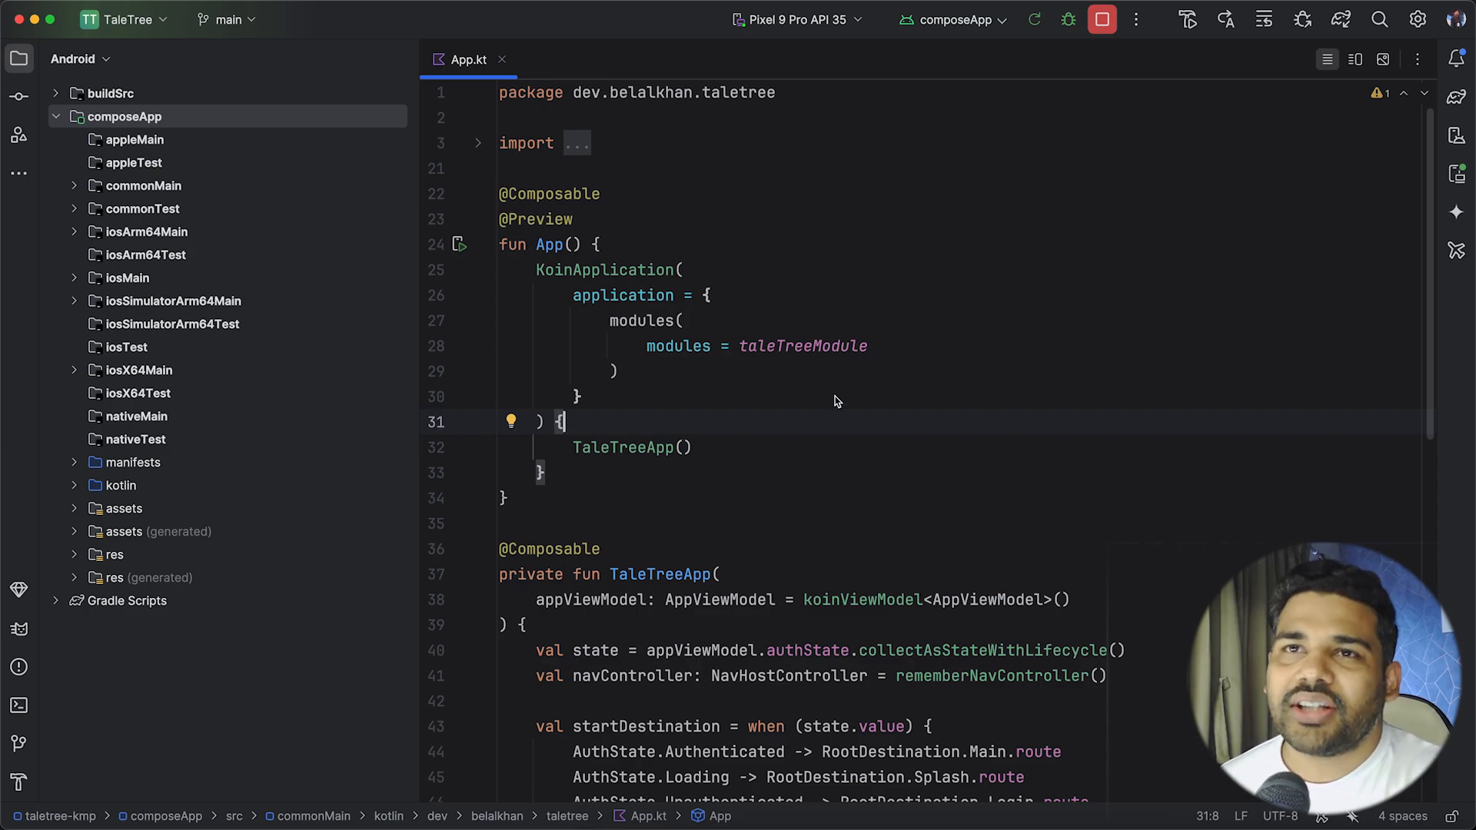
pyautogui.moveTo(788, 244)
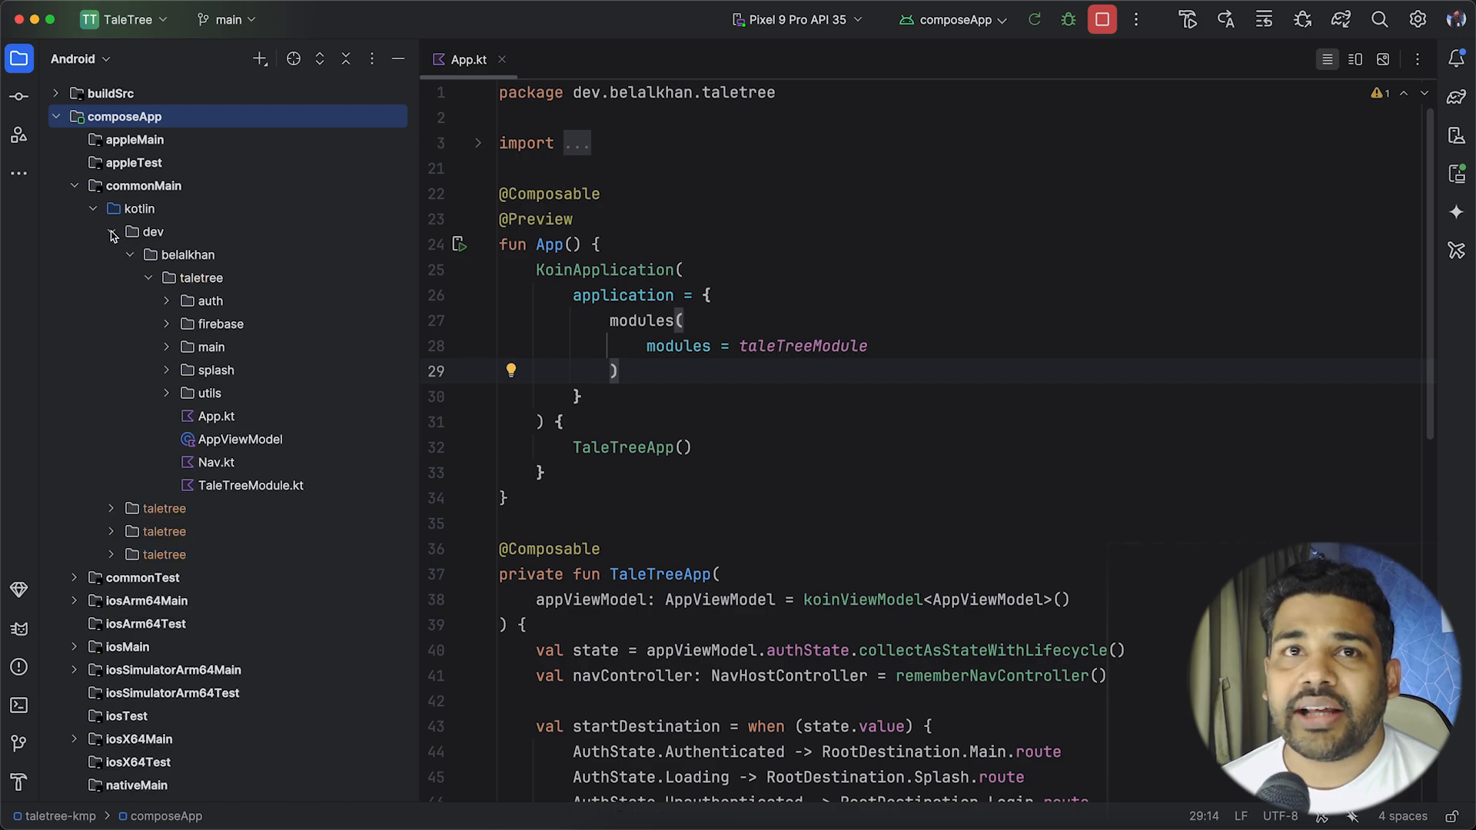
pyautogui.moveTo(229, 345)
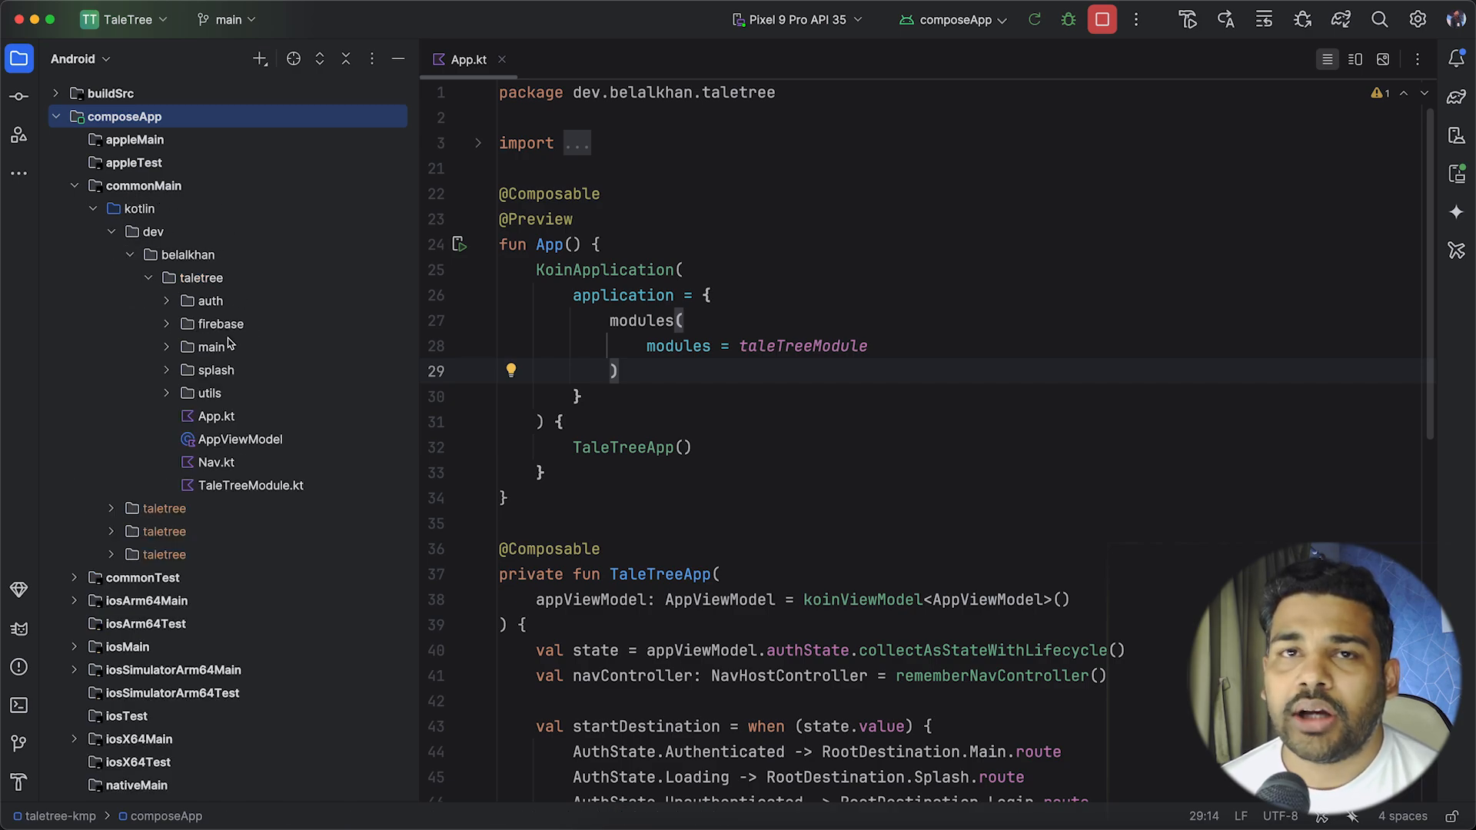
pyautogui.moveTo(226, 343)
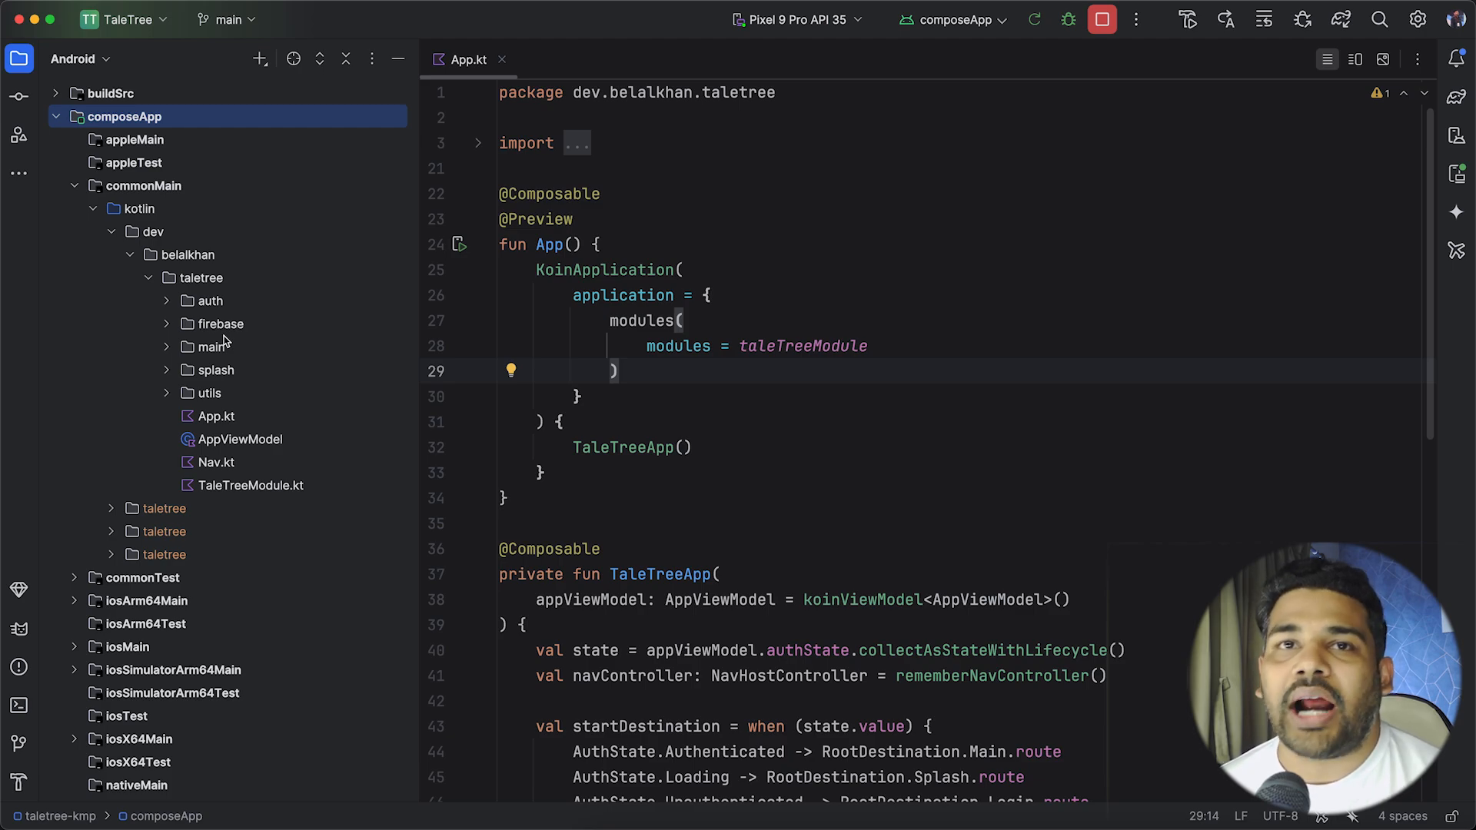
# Step: Expand the auth package and scroll App.kt to the NavHost routes, highlighting the AuthView reference
pyautogui.click(205, 300)
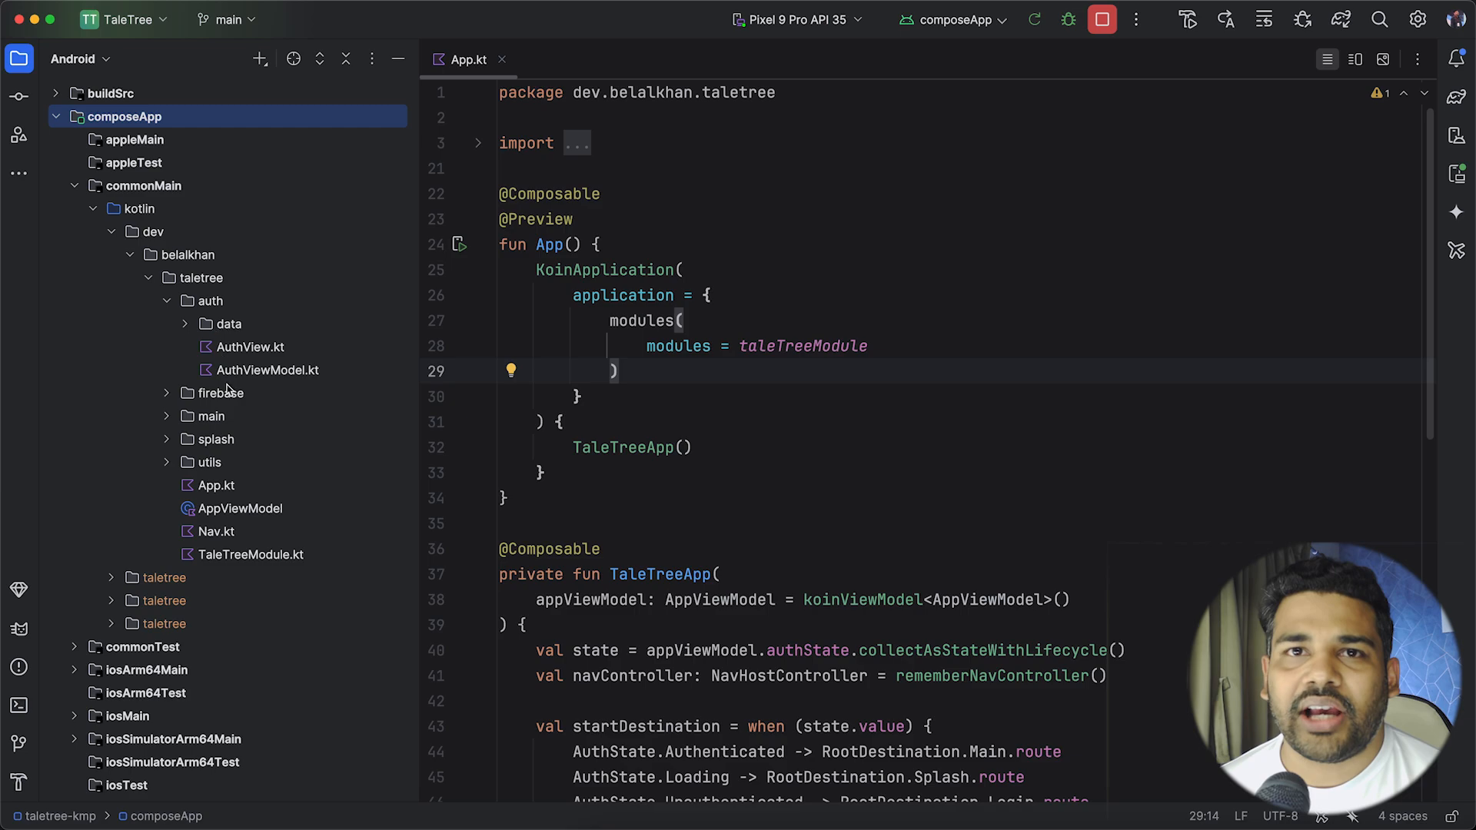
pyautogui.scroll(-3)
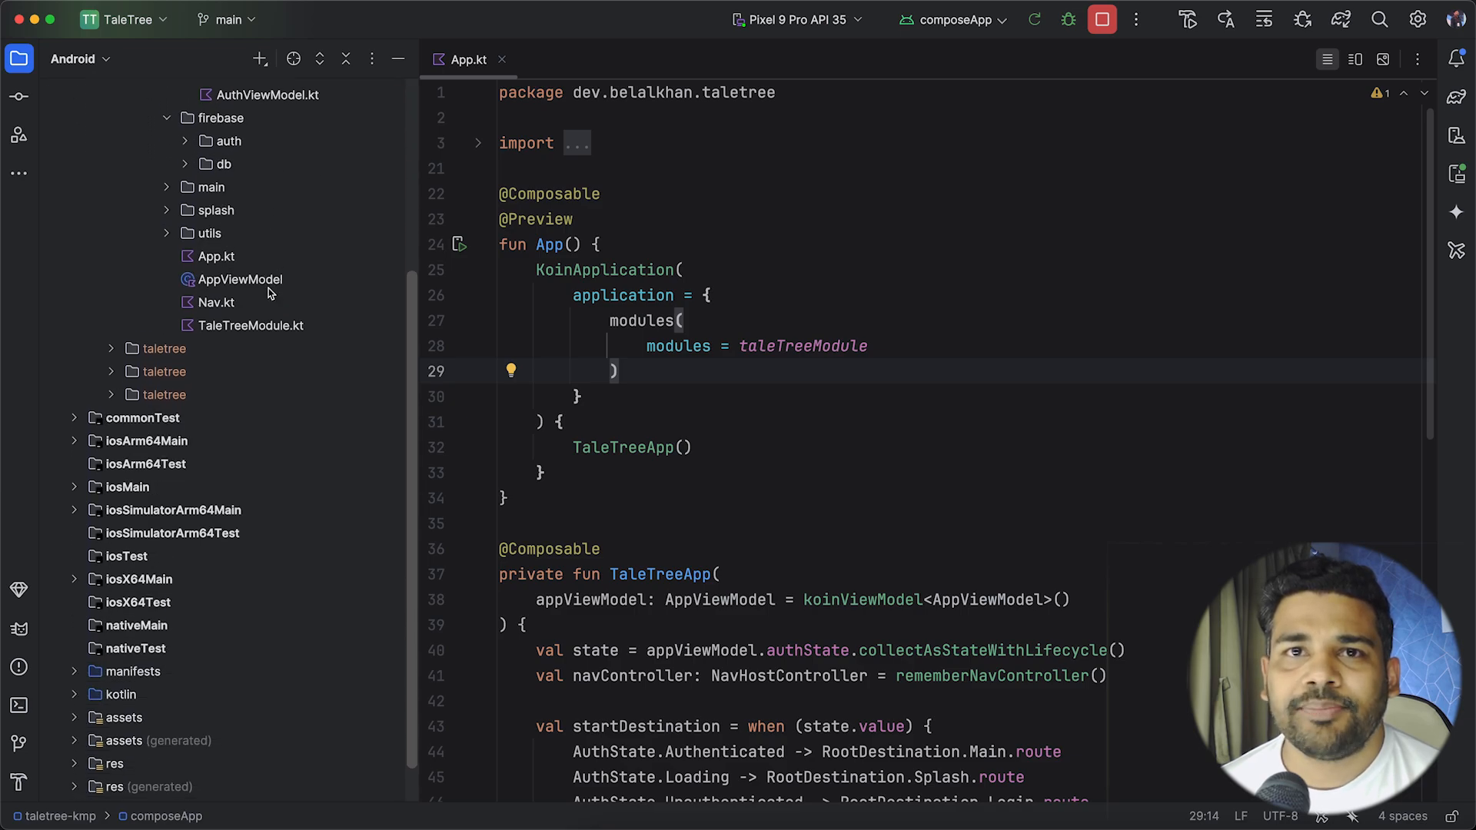
pyautogui.scroll(-3)
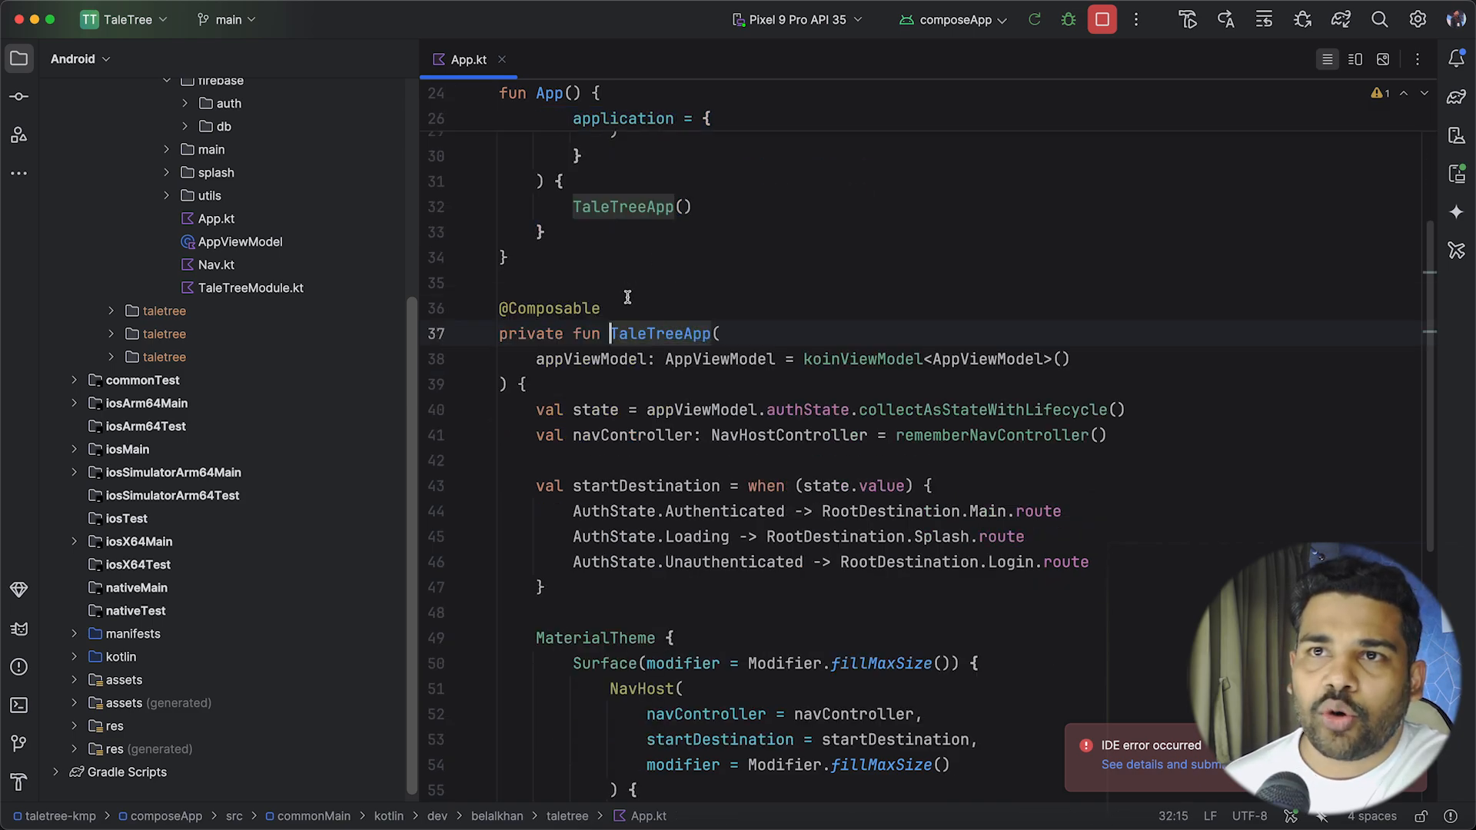
pyautogui.scroll(-3)
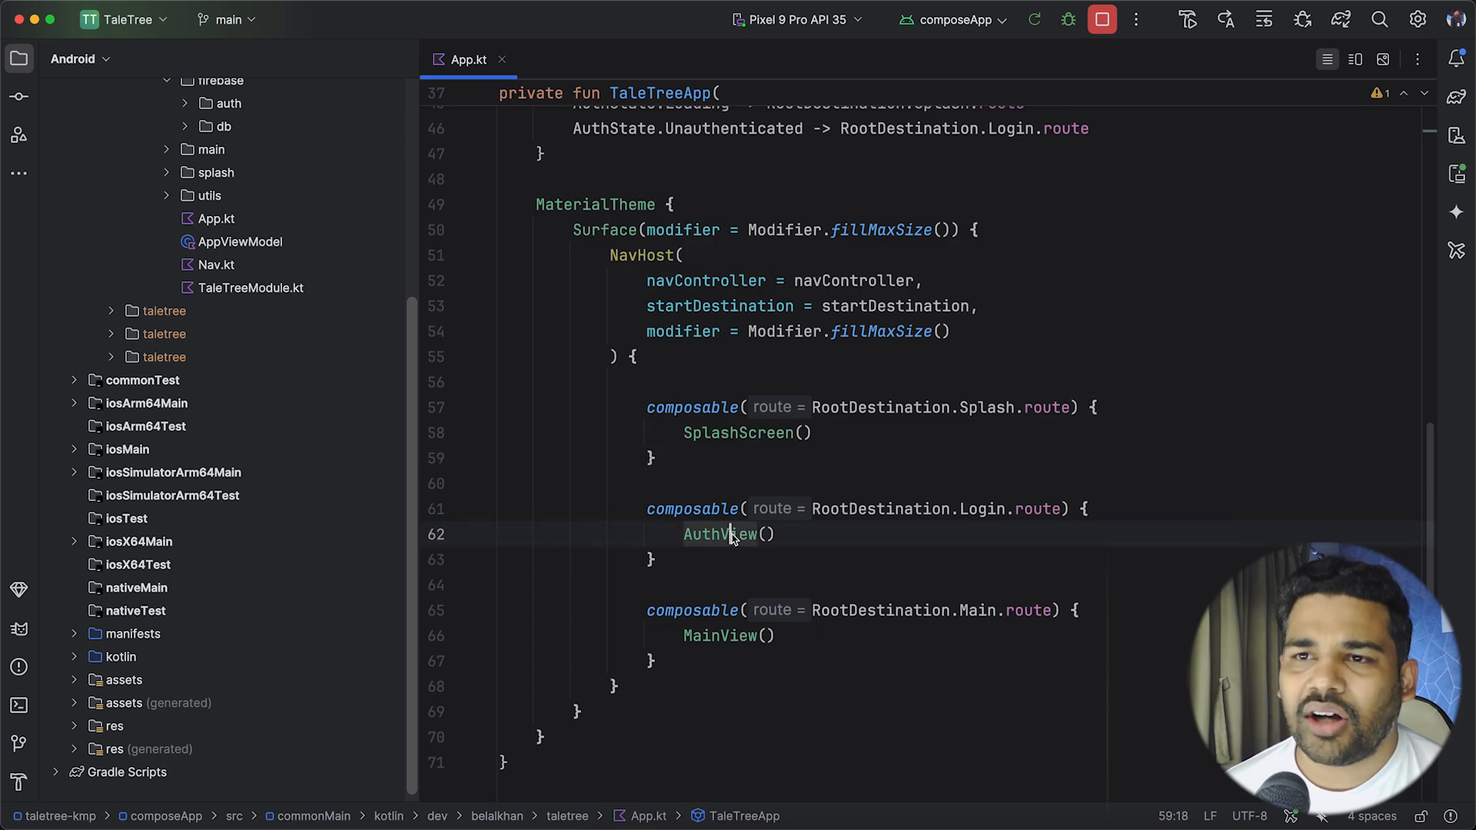
pyautogui.doubleClick(719, 635)
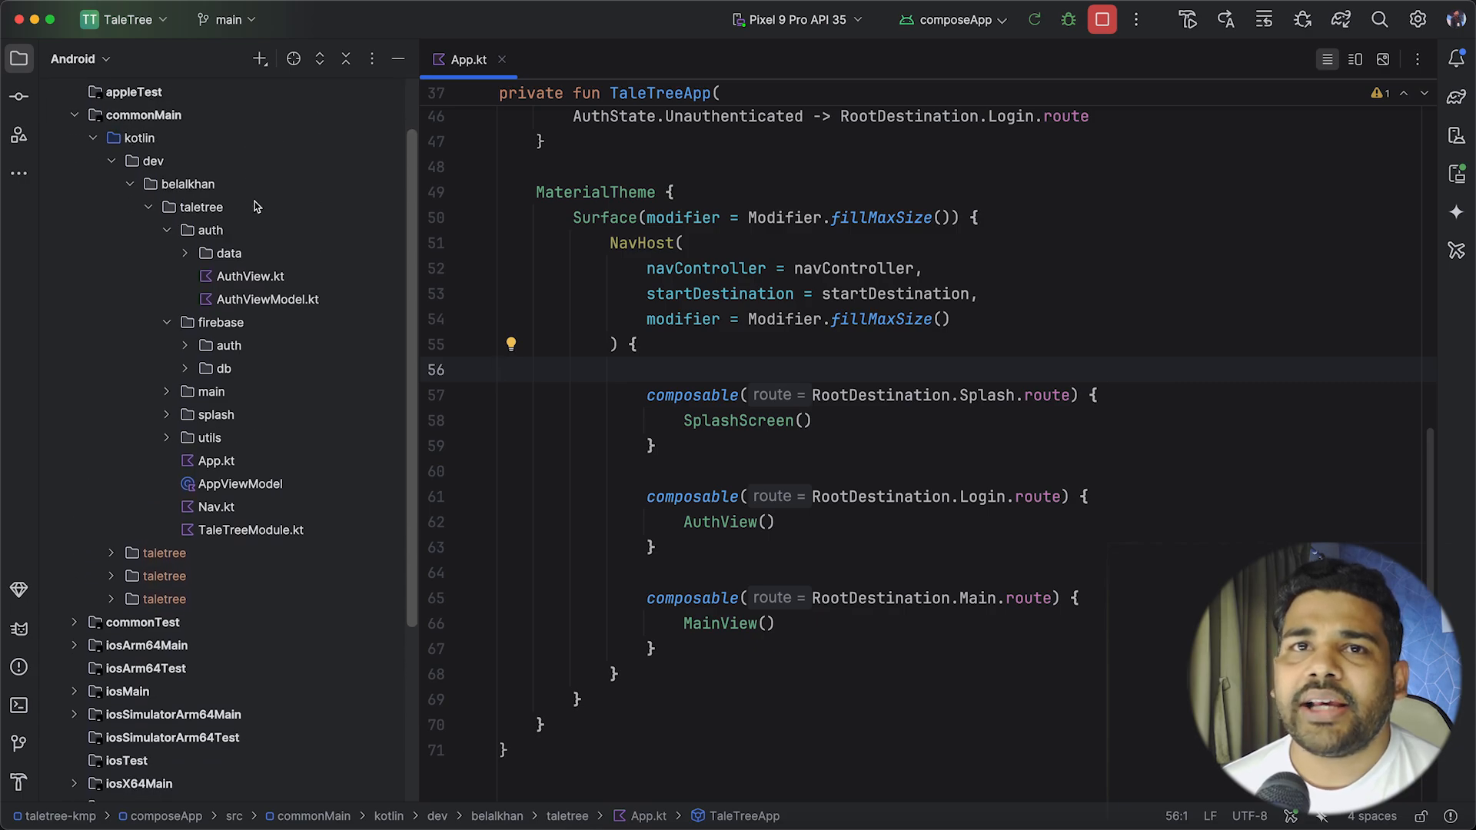
# Step: Select the FirebaseAuthClient expect class and list its iosMain and main actual implementations
pyautogui.scroll(-3)
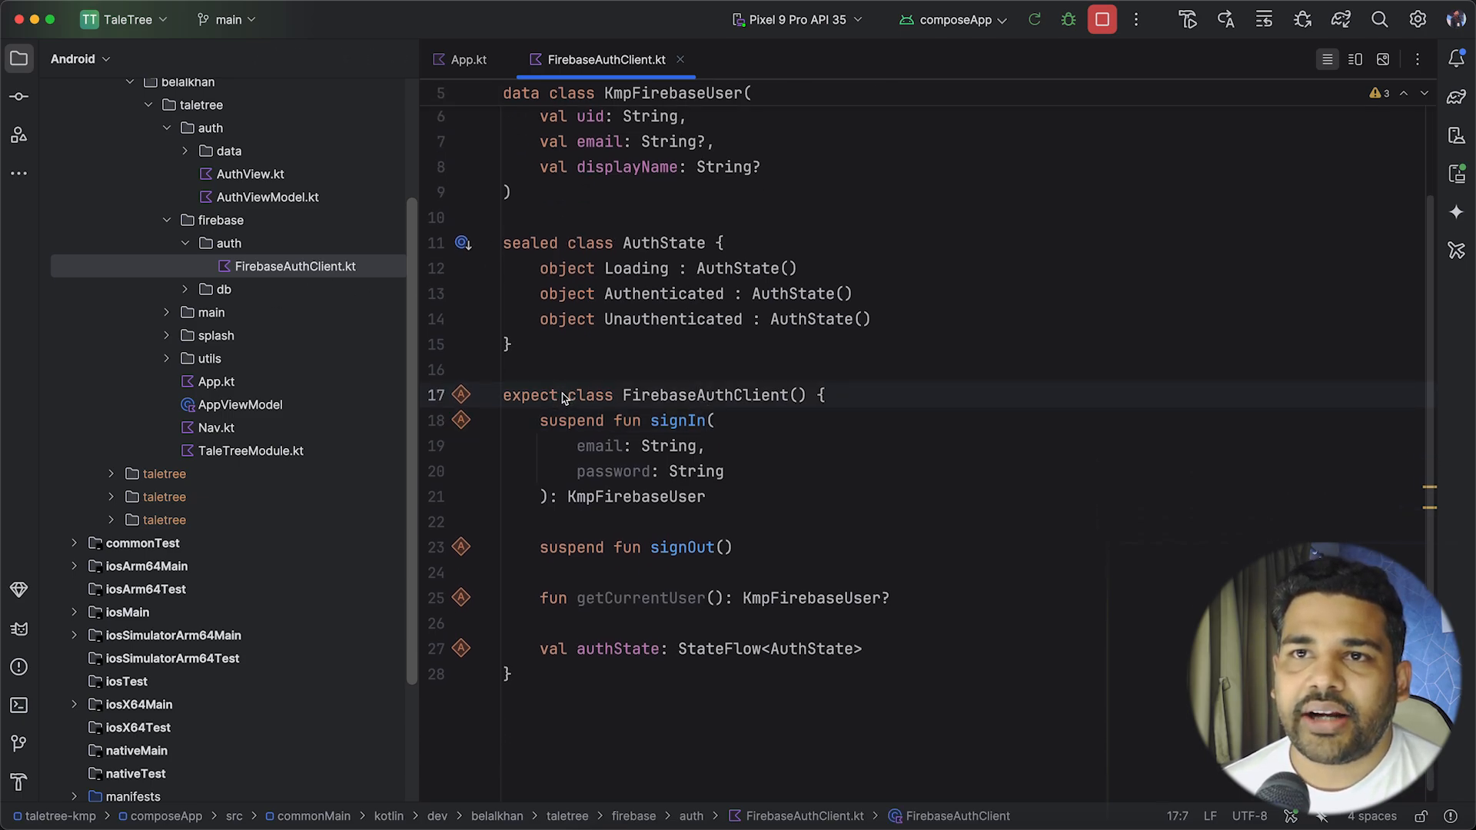
pyautogui.doubleClick(529, 392)
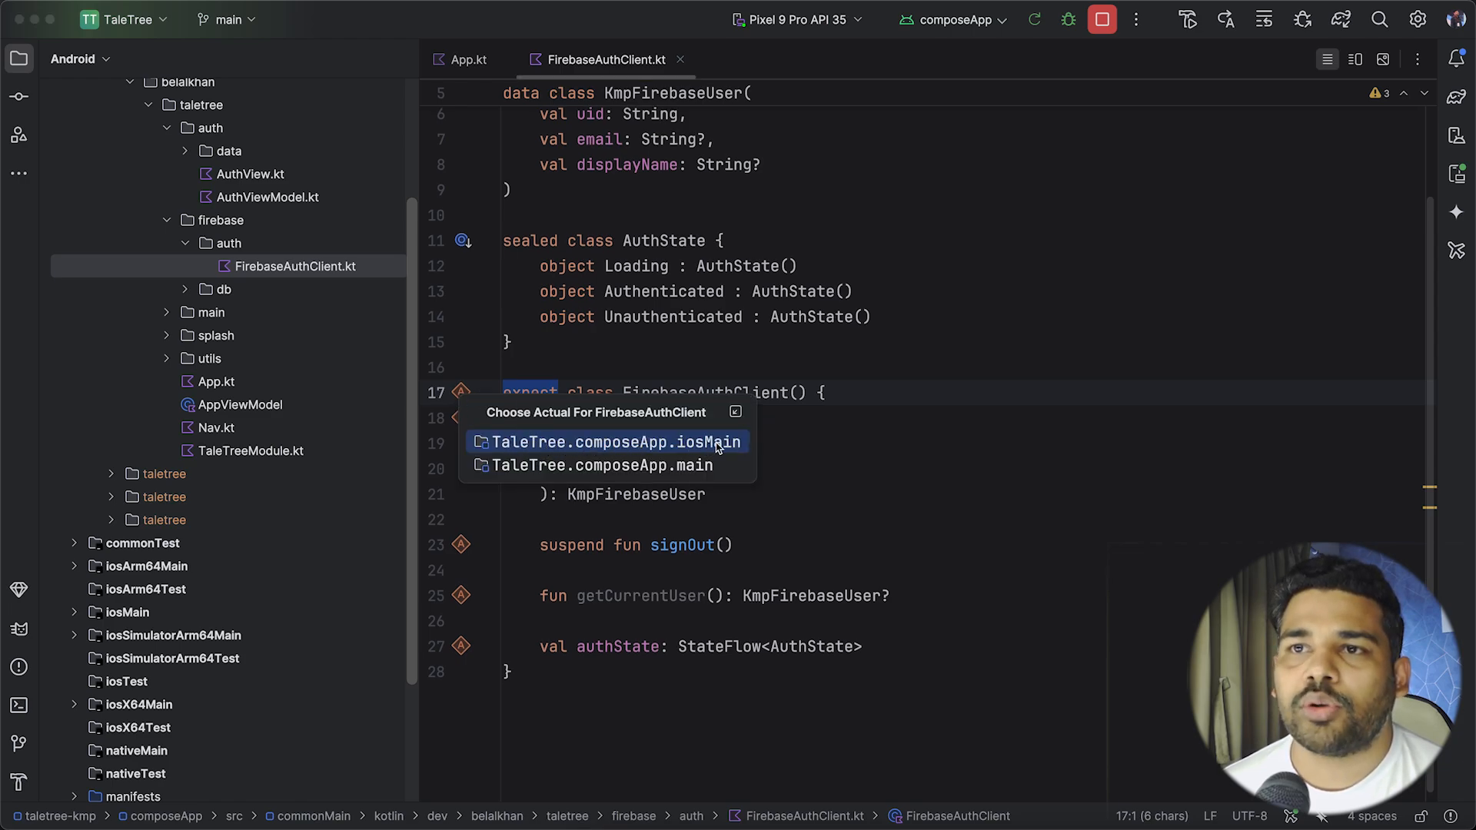
pyautogui.moveTo(643, 465)
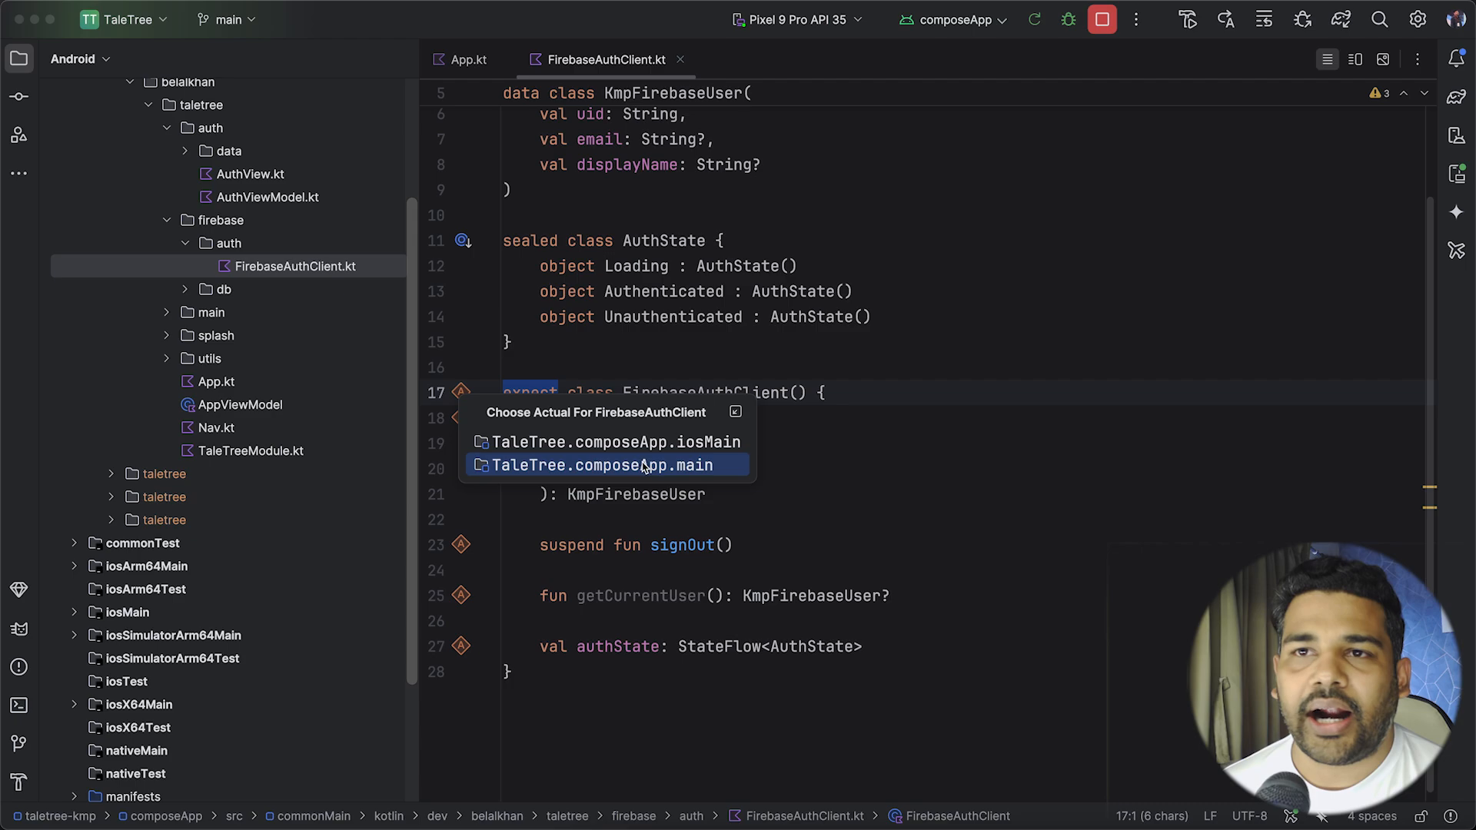
pyautogui.click(601, 465)
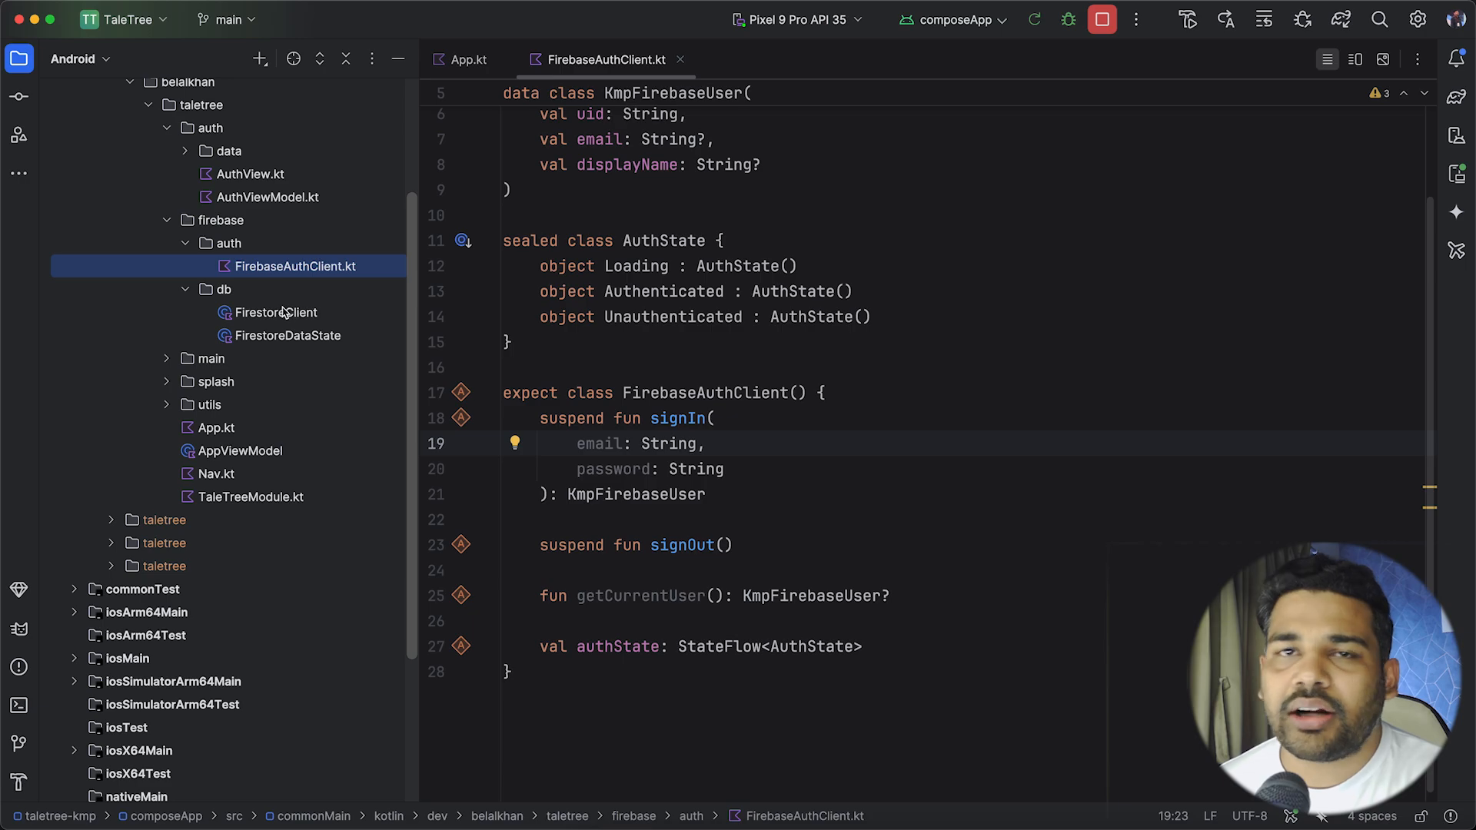
pyautogui.scroll(-3)
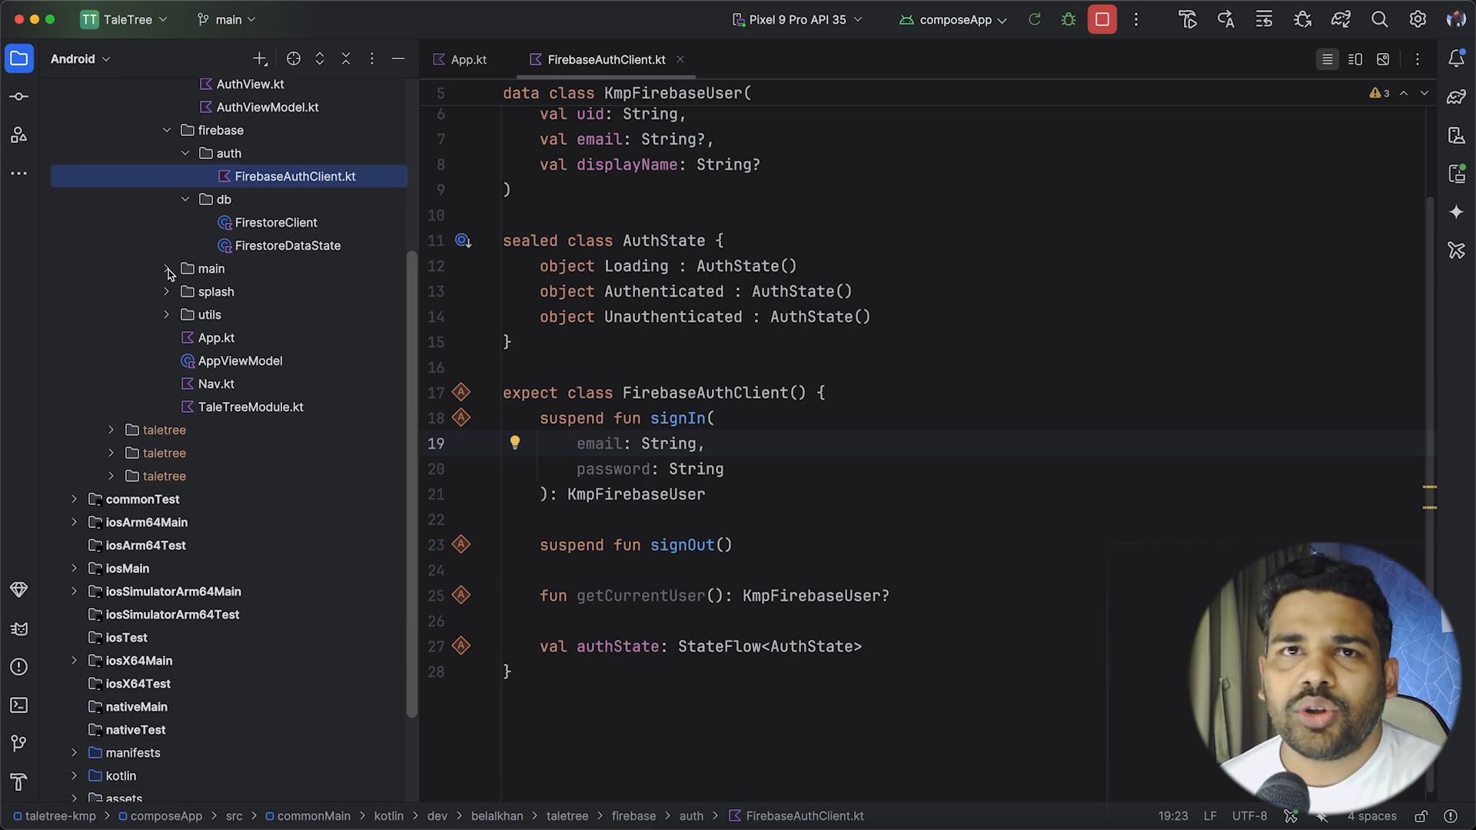
pyautogui.click(167, 272)
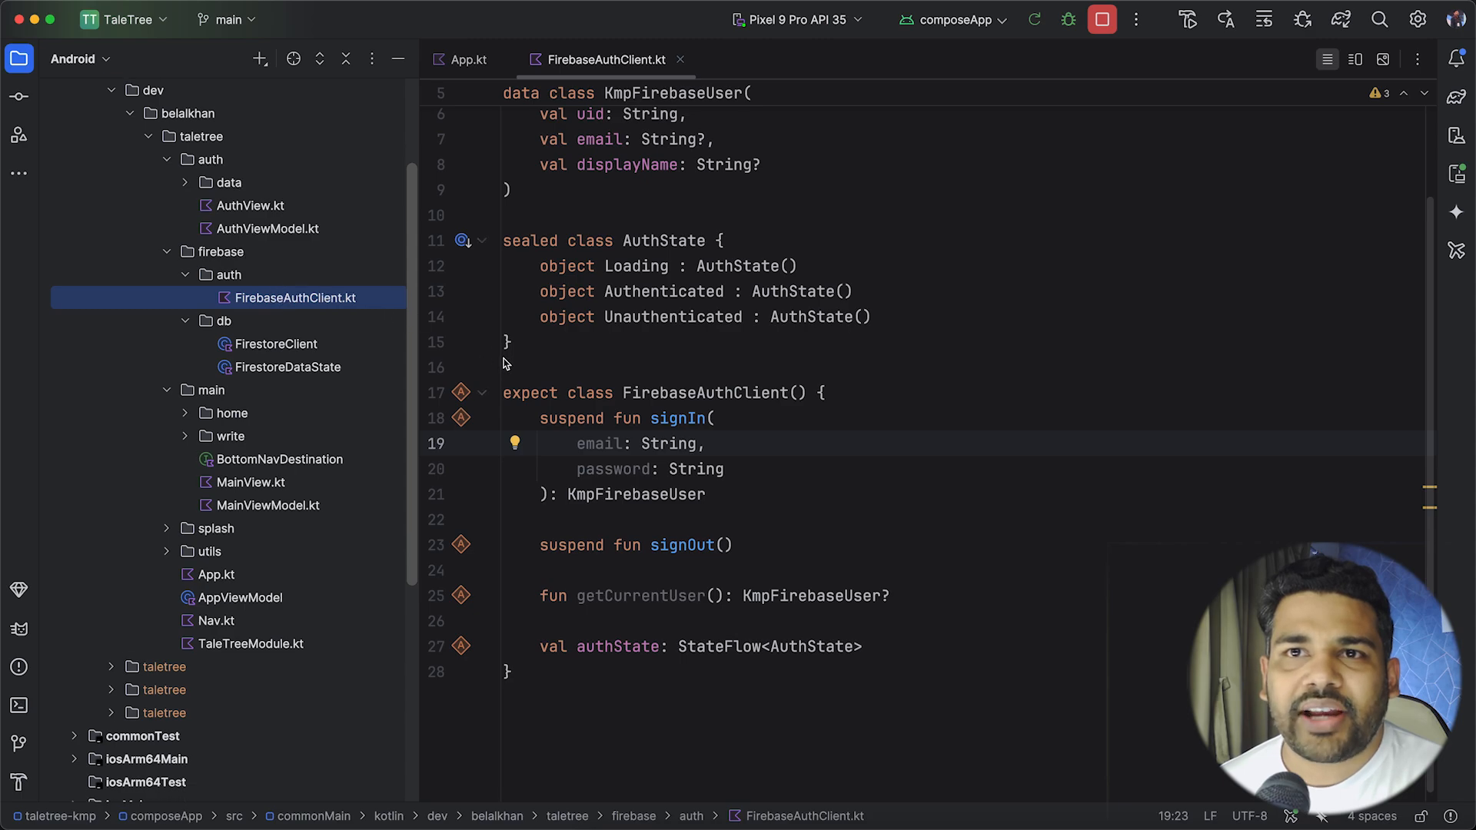
pyautogui.click(461, 392)
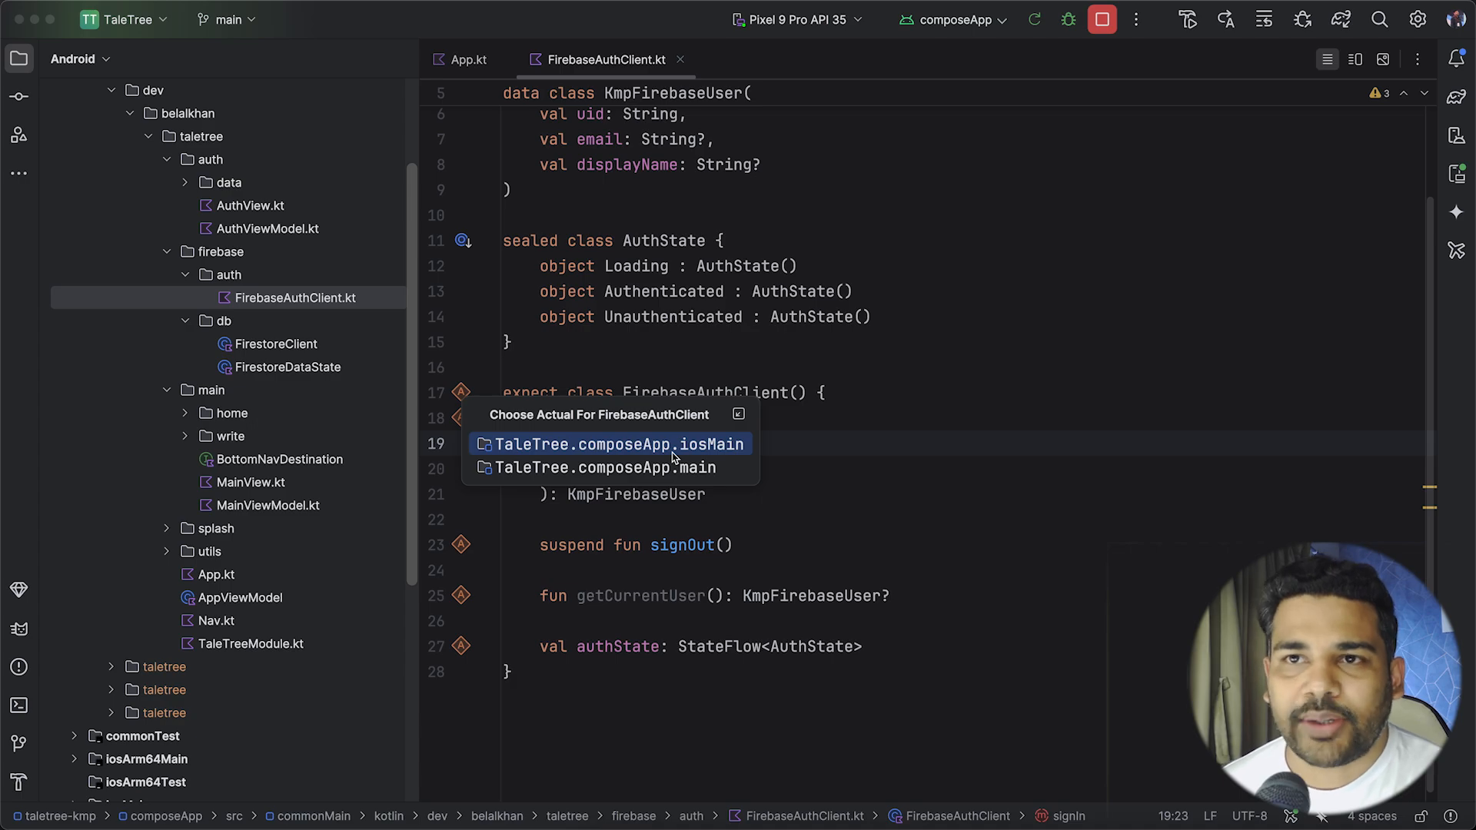
pyautogui.moveTo(612, 468)
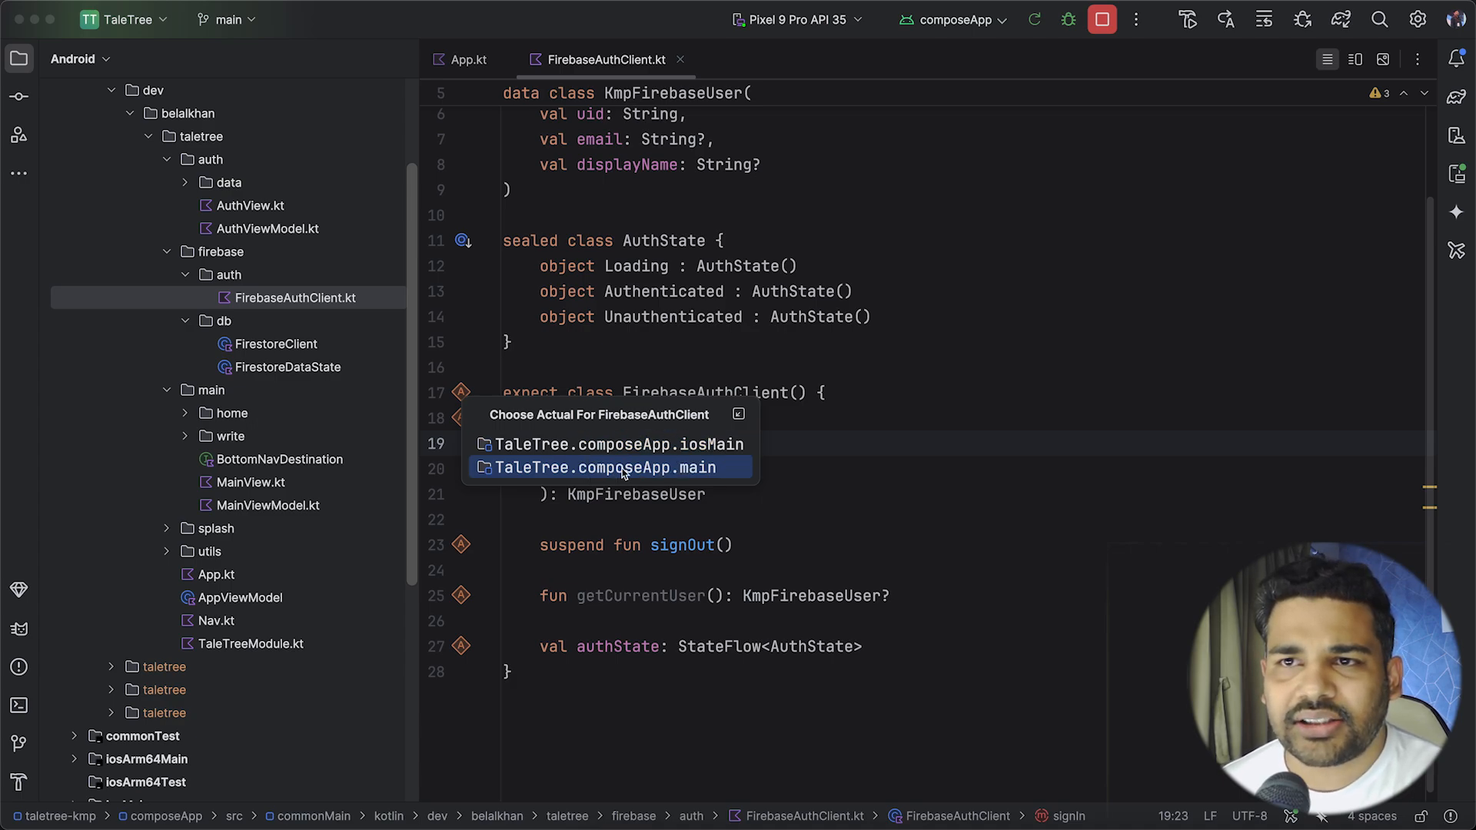
pyautogui.moveTo(716, 476)
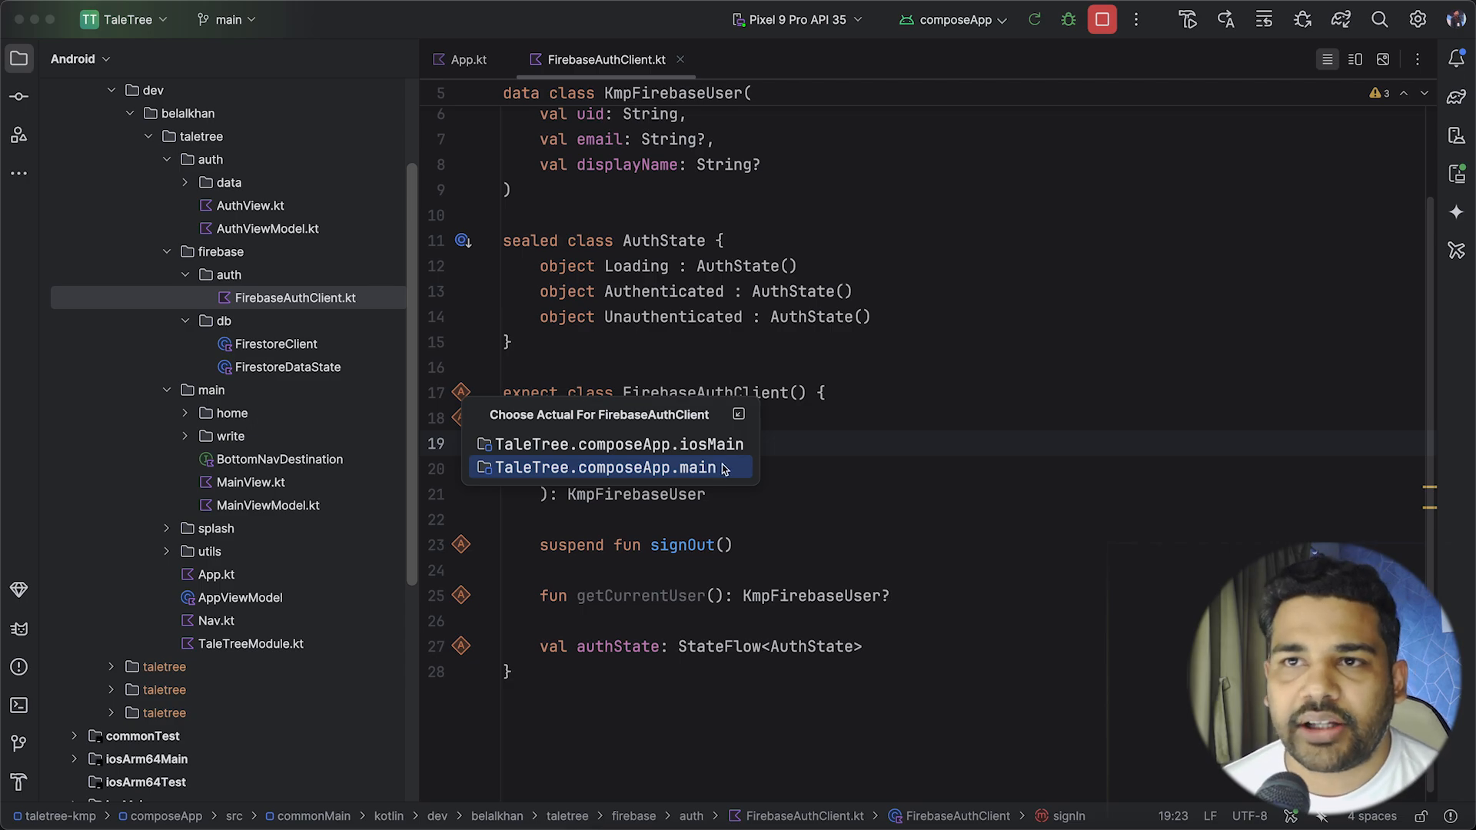
# Step: Open the iosMain FirebaseAuthClient implementation and review its authState, signIn and signOut code
pyautogui.click(609, 468)
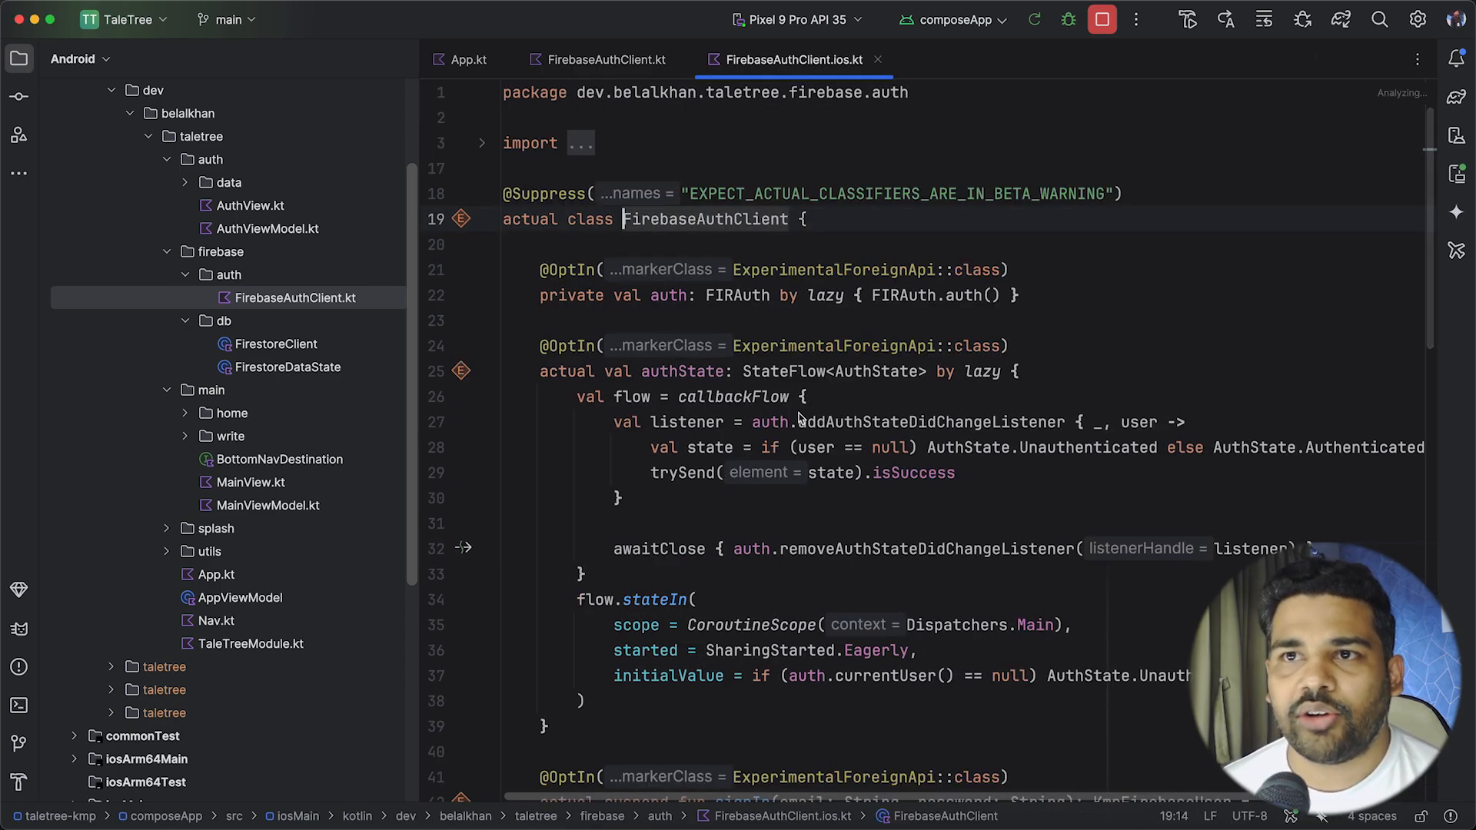
pyautogui.scroll(-3)
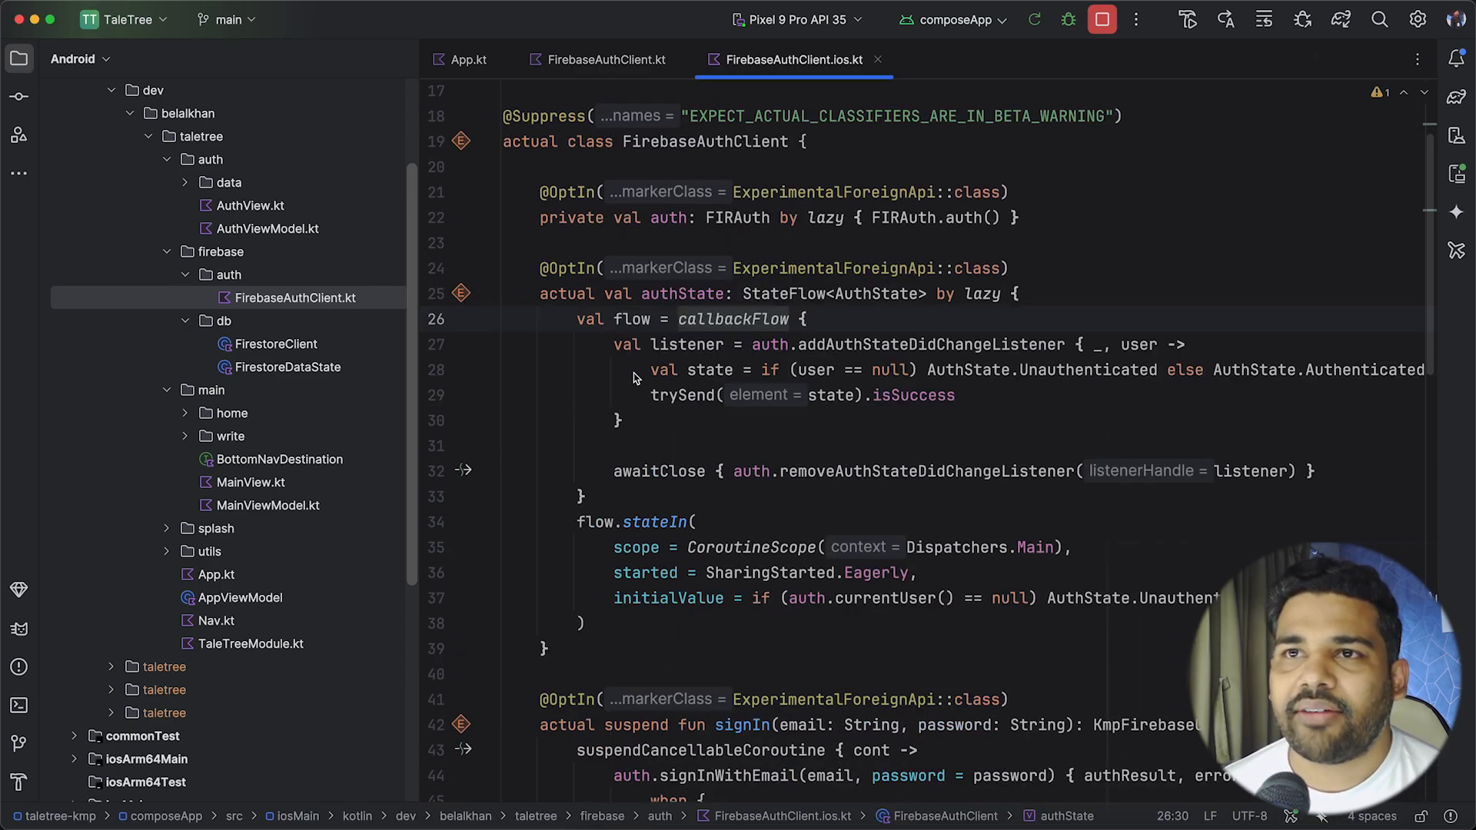
pyautogui.doubleClick(741, 724)
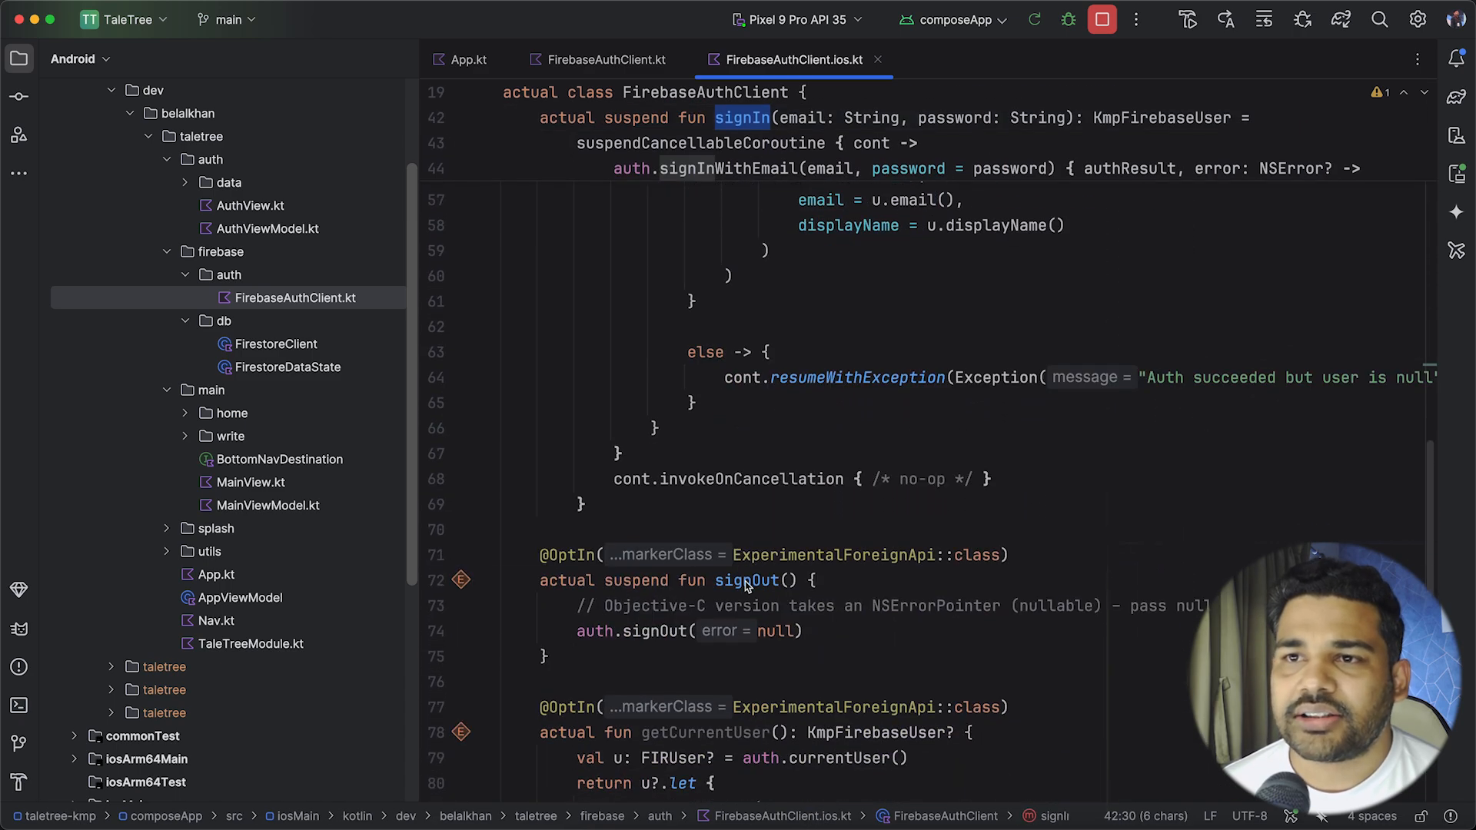
pyautogui.scroll(-3)
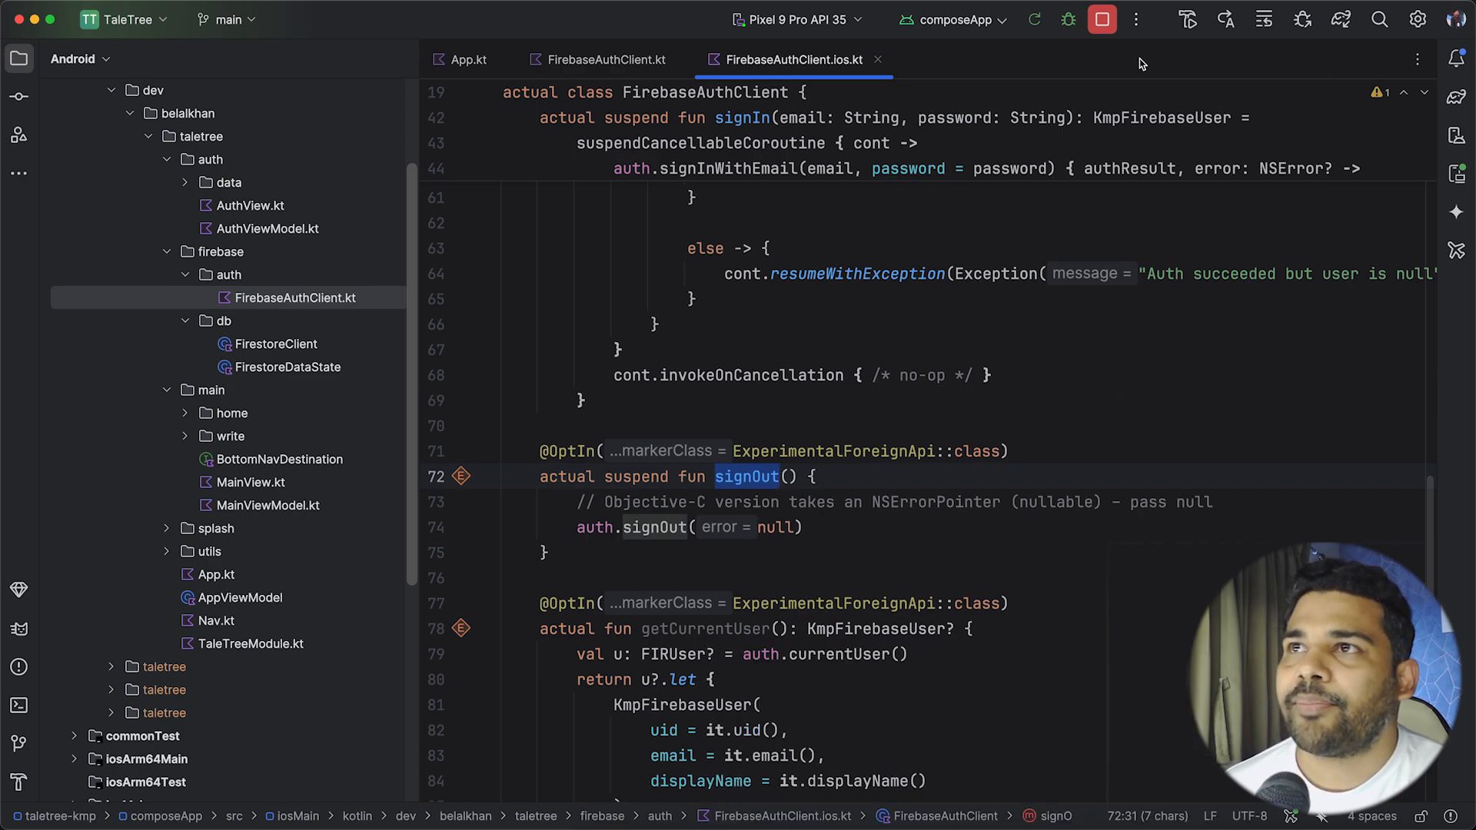
# Step: Run composeApp on the Pixel 9 Pro API 35 emulator, then list iOS simulator devices for iosApp
pyautogui.click(954, 19)
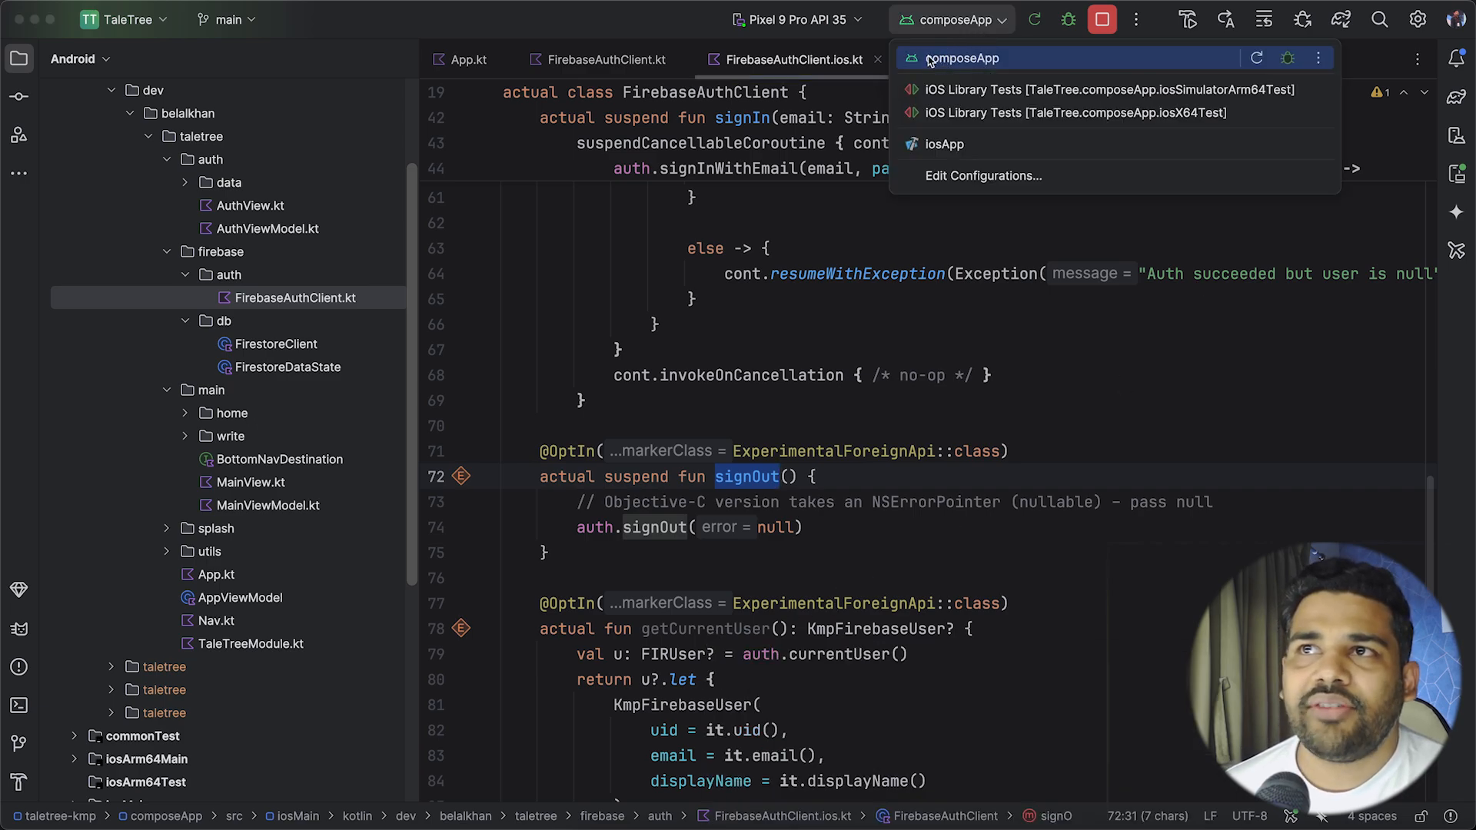
pyautogui.moveTo(944, 144)
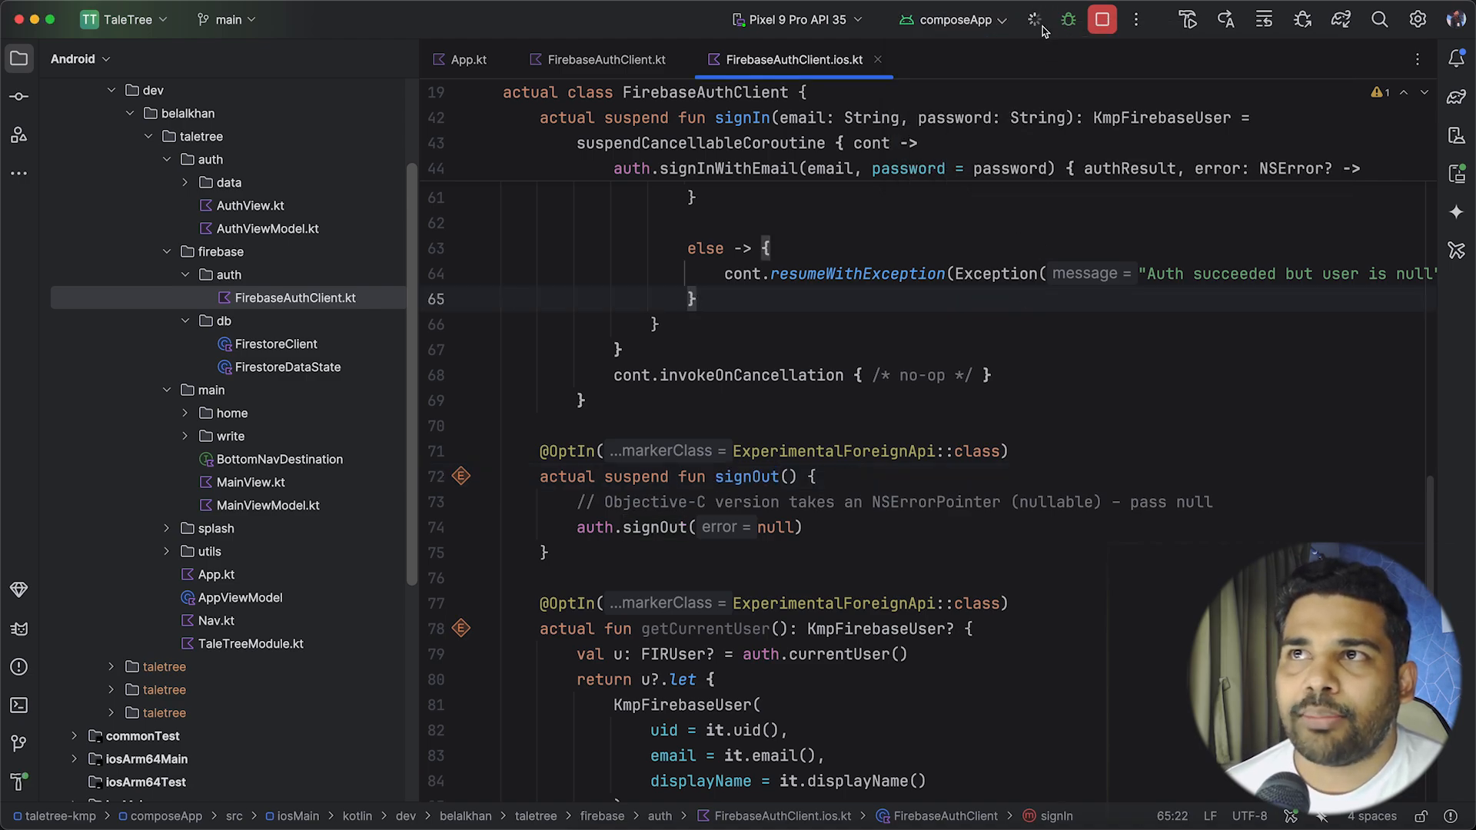
pyautogui.click(1033, 18)
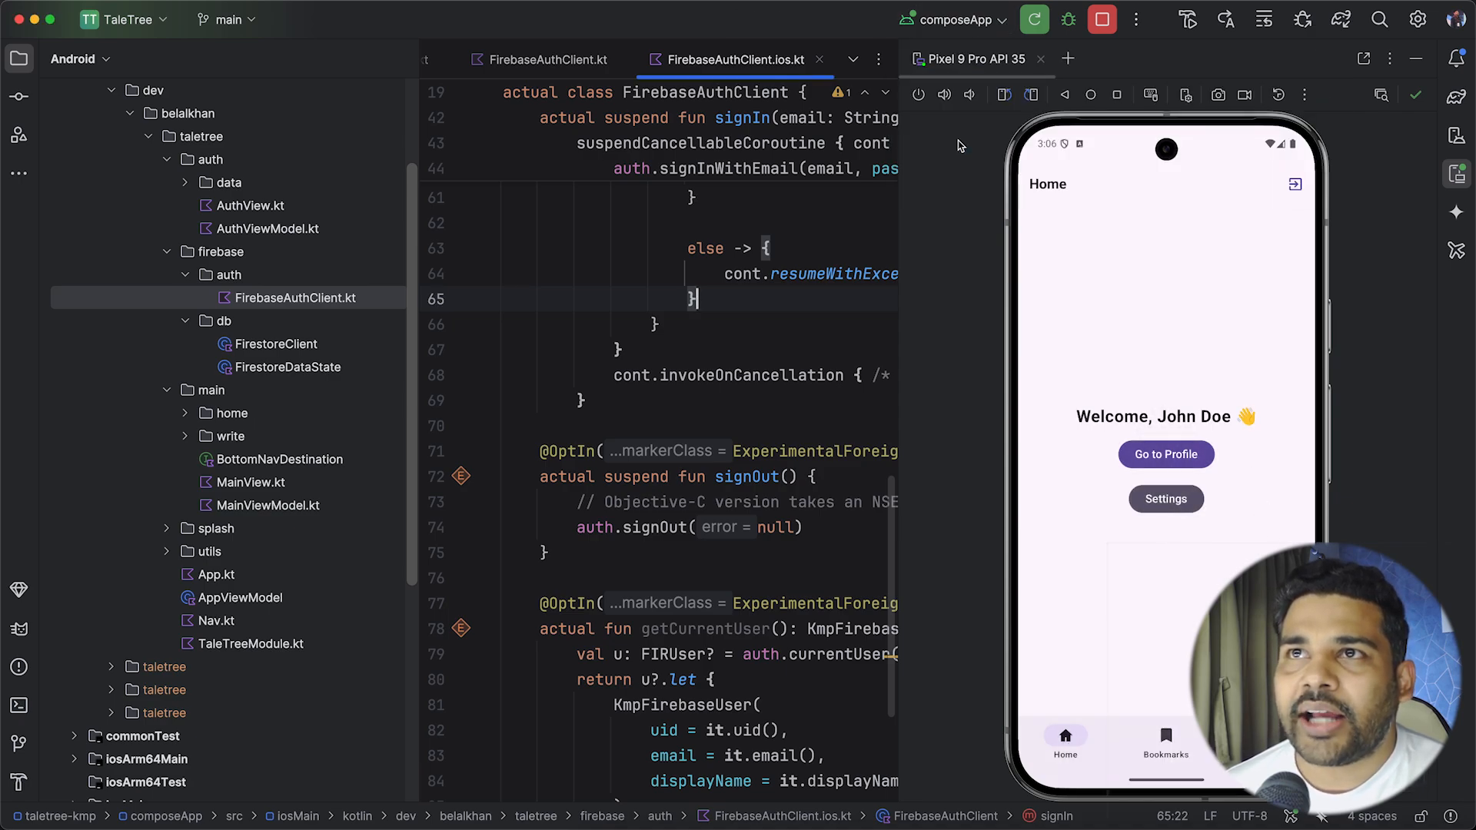
pyautogui.click(950, 20)
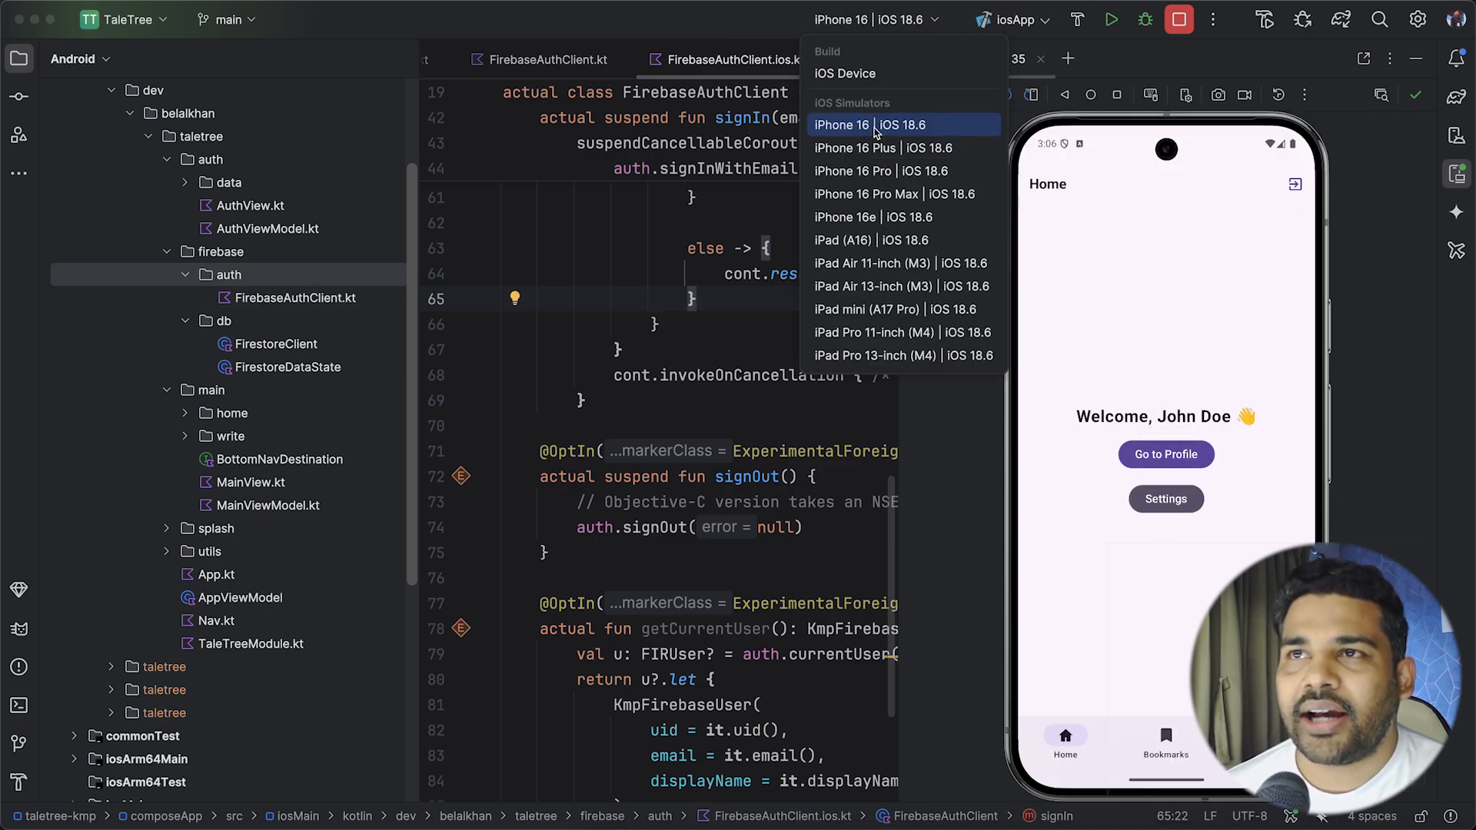
# Step: Target the iPhone 16 iOS 18.6 simulator for iosApp and run it
pyautogui.click(867, 125)
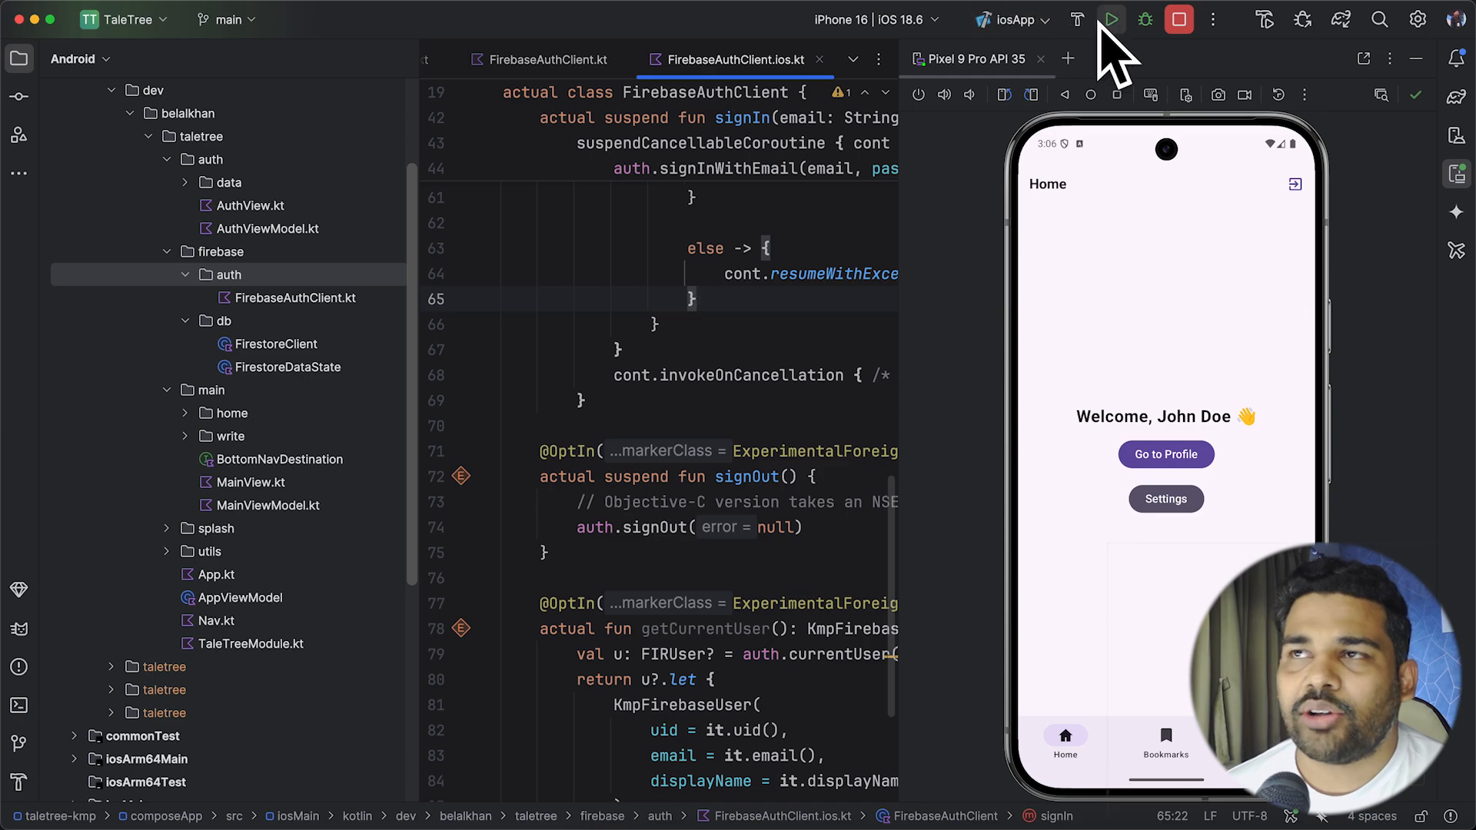
pyautogui.click(1108, 19)
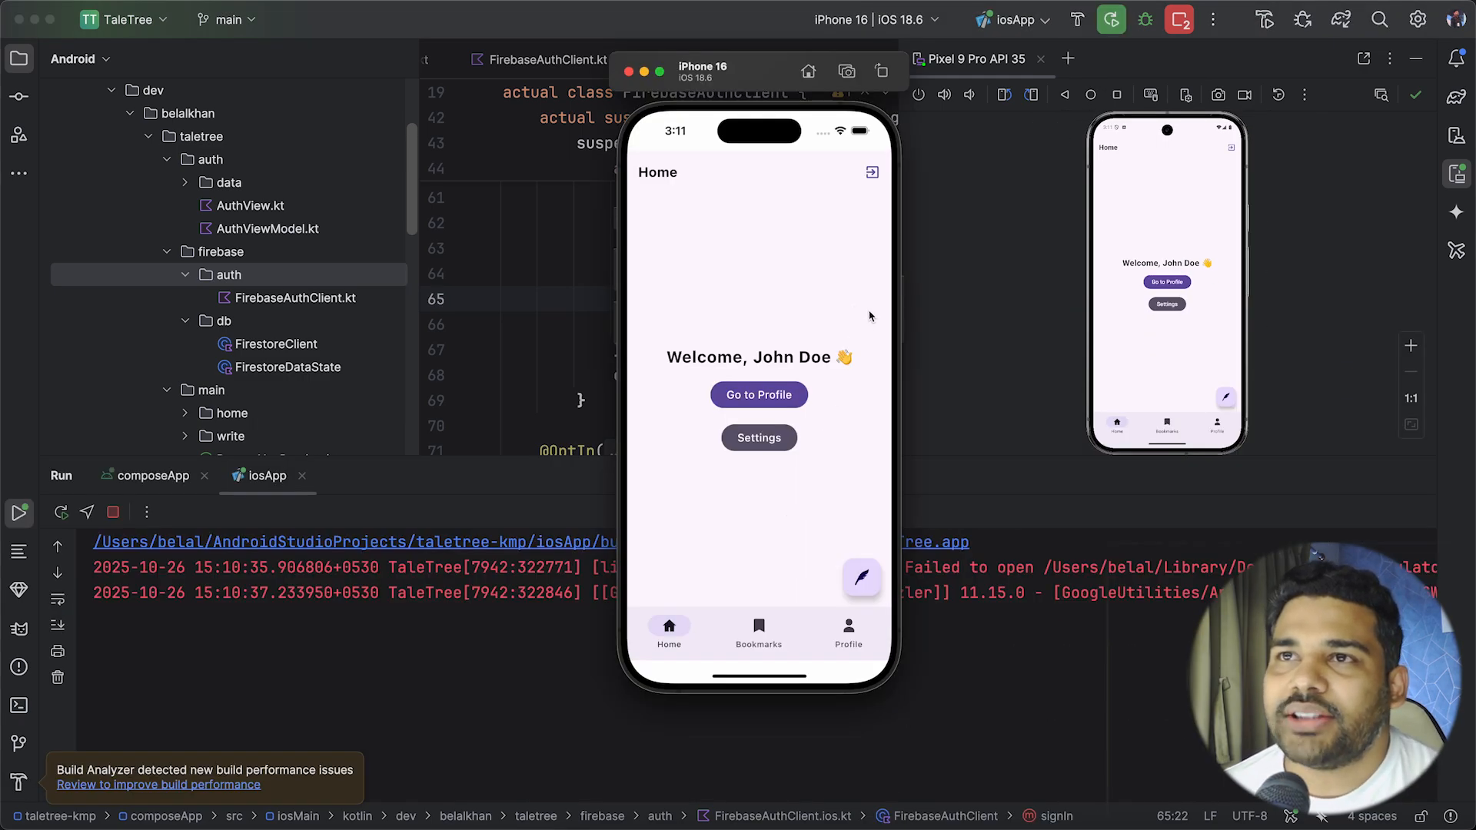
pyautogui.moveTo(1261, 206)
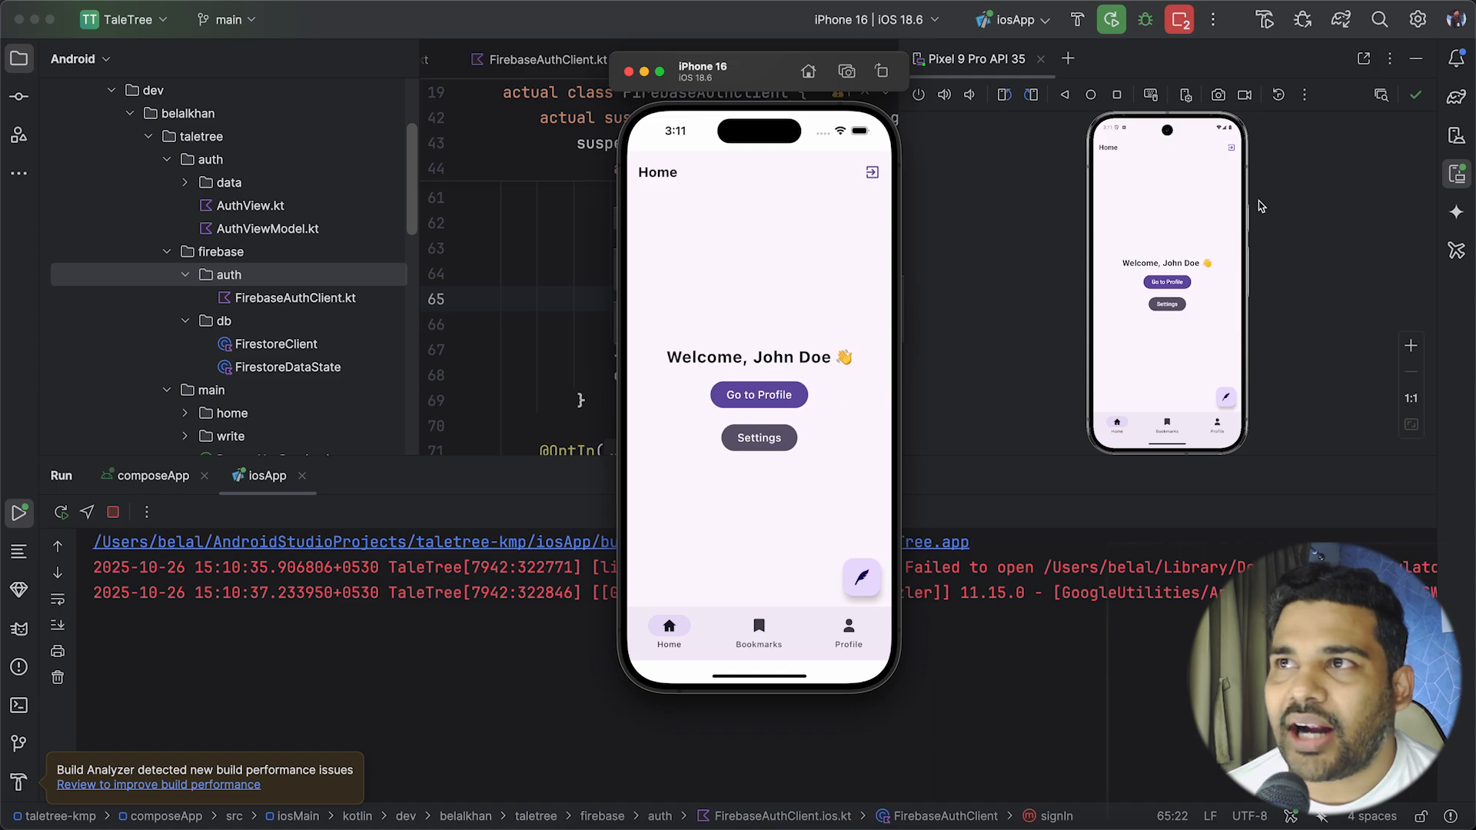
pyautogui.moveTo(1118, 258)
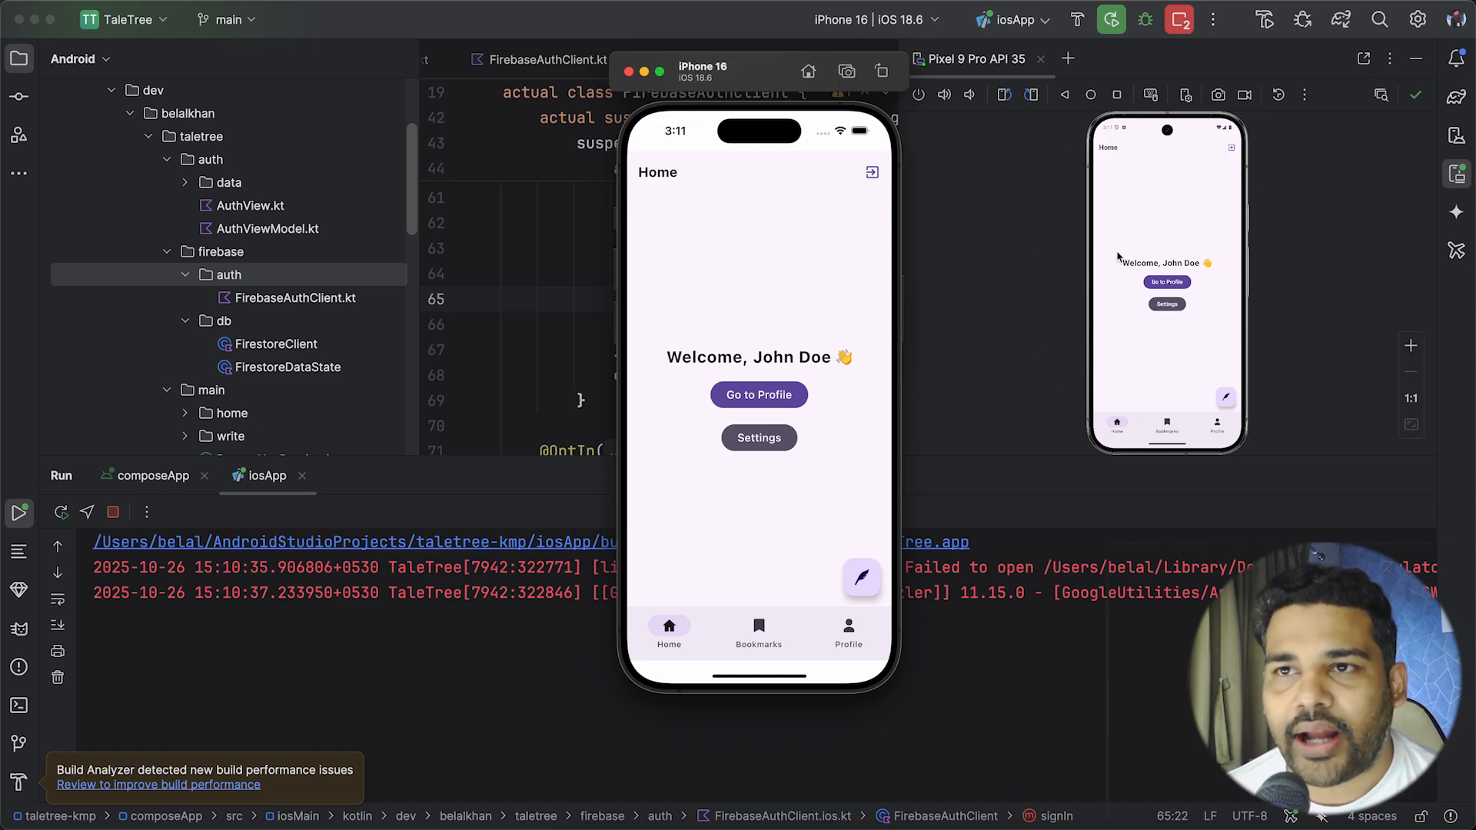
pyautogui.moveTo(836, 274)
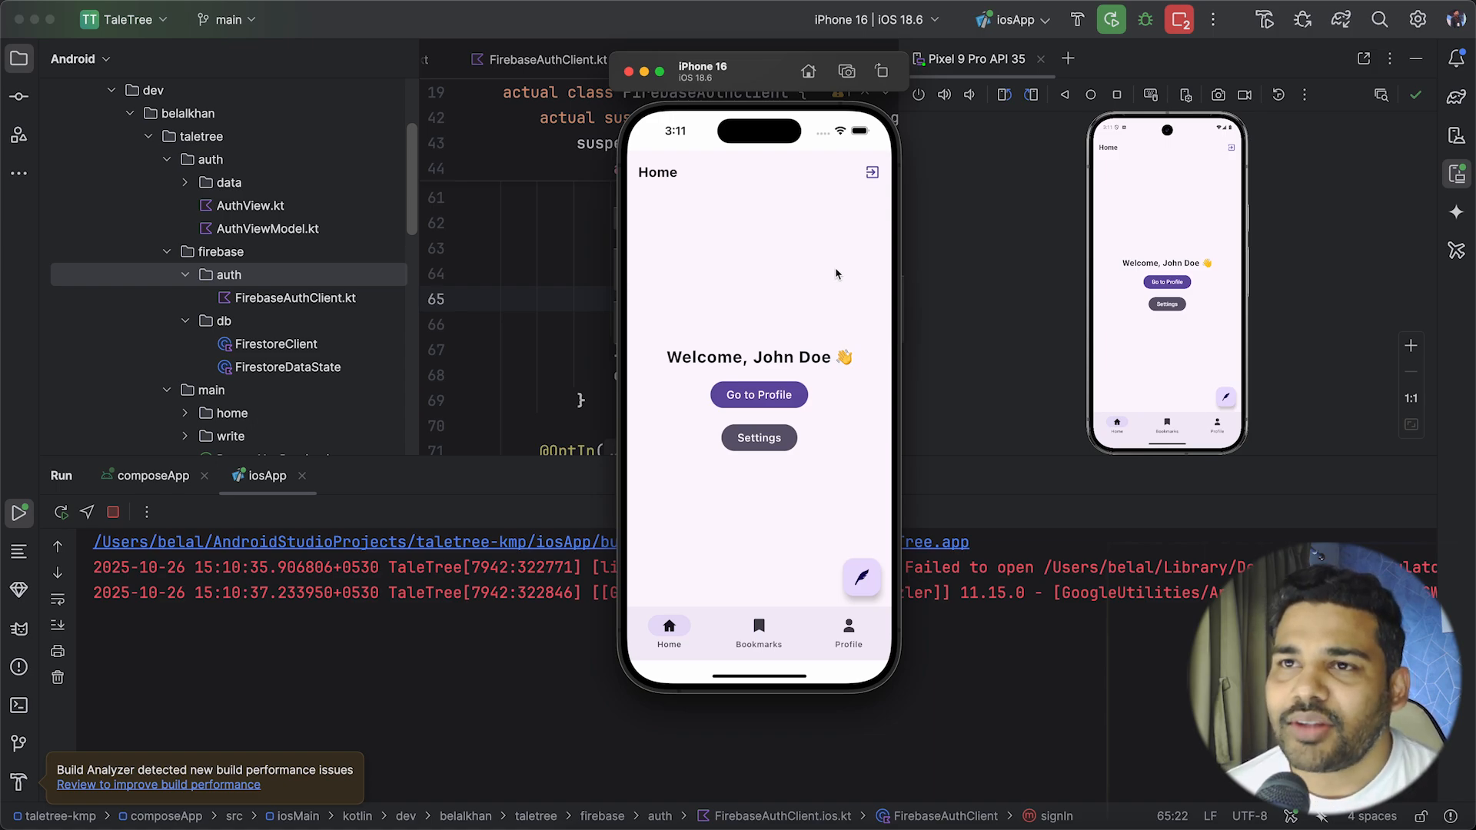
pyautogui.moveTo(740, 313)
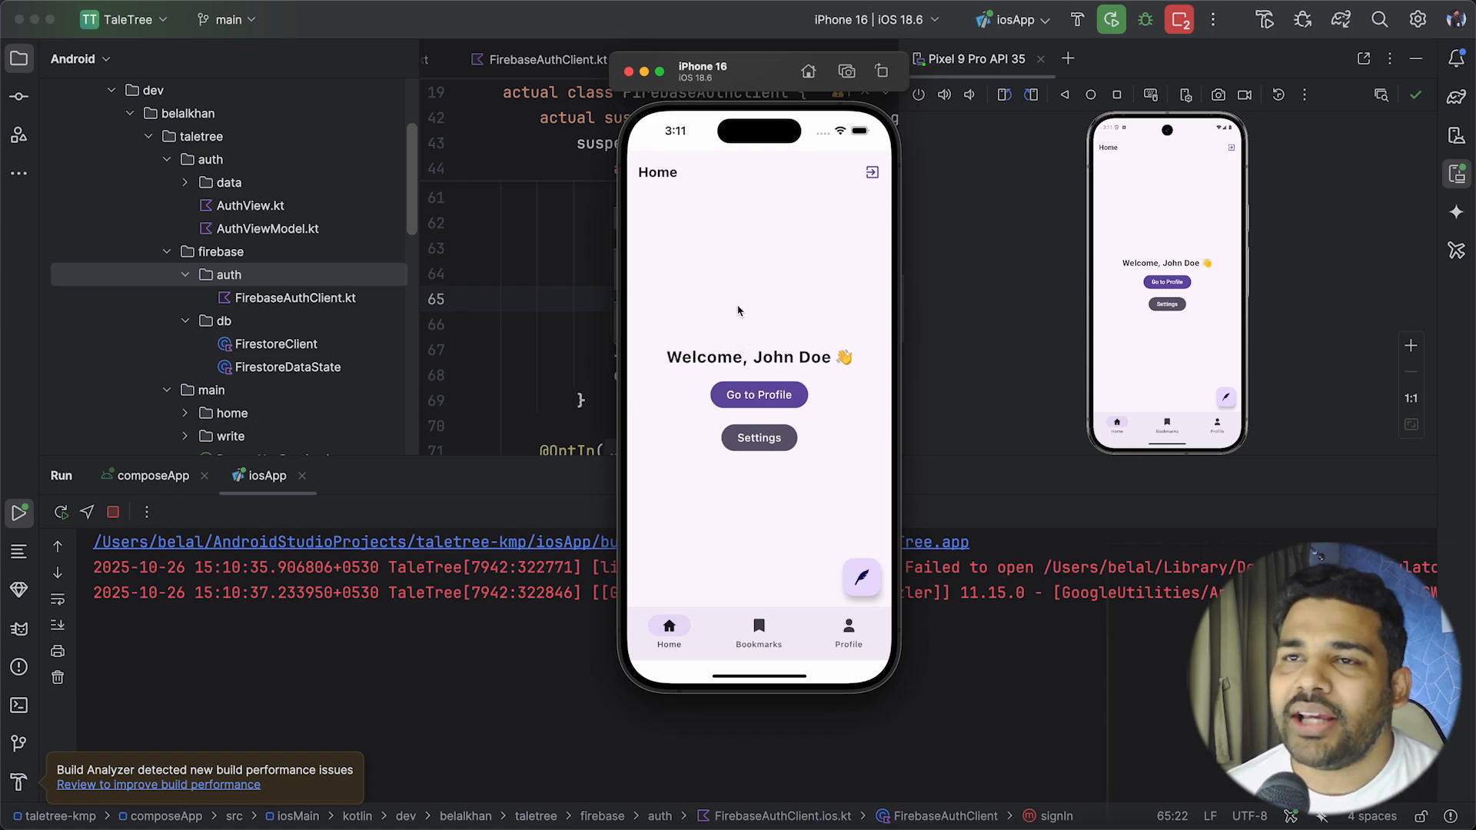
pyautogui.moveTo(976, 338)
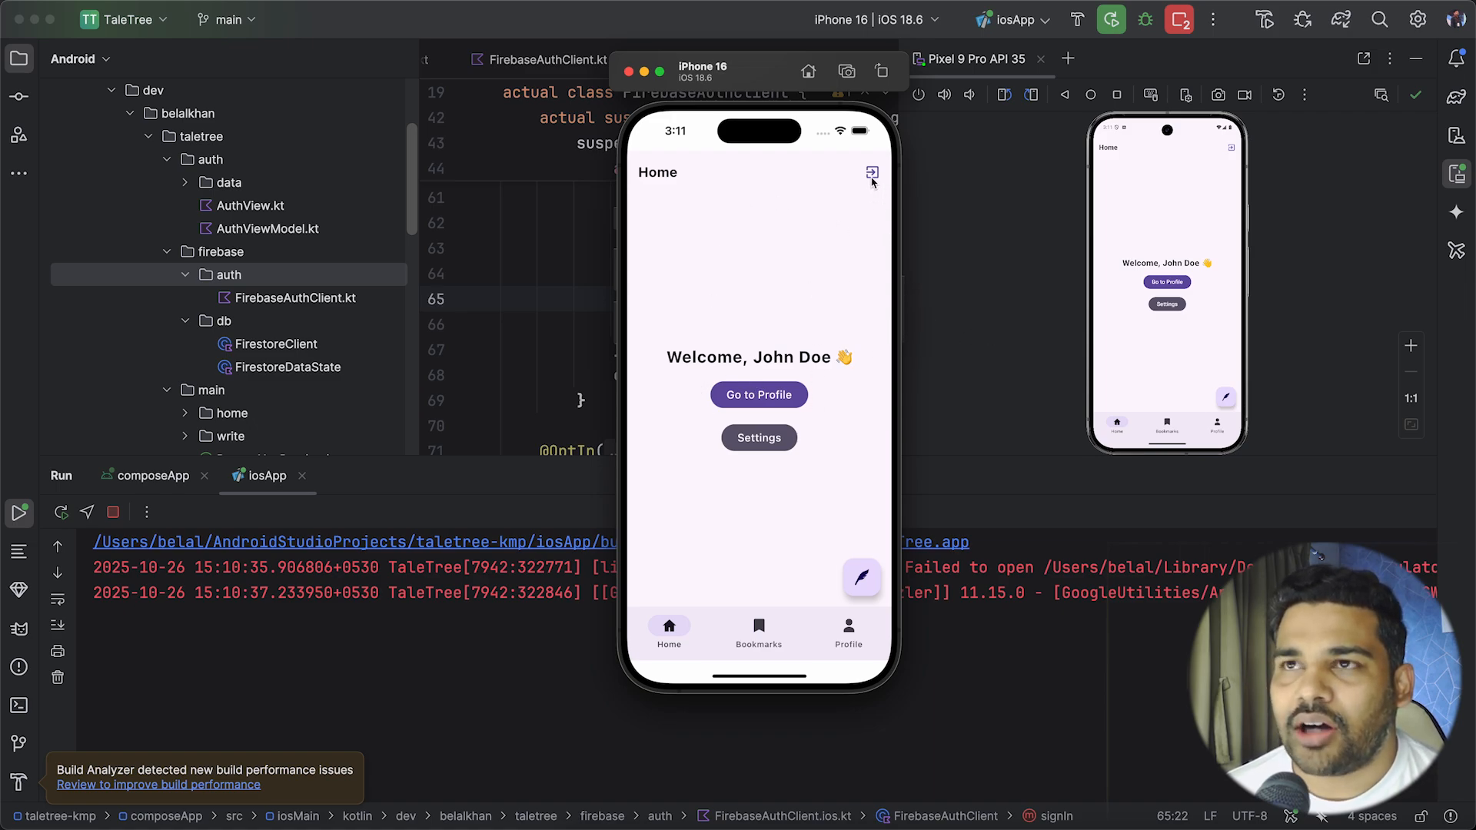
# Step: Log out of TaleTree on the iPhone 16 simulator, then log back in from the Welcome Back screen
pyautogui.click(870, 174)
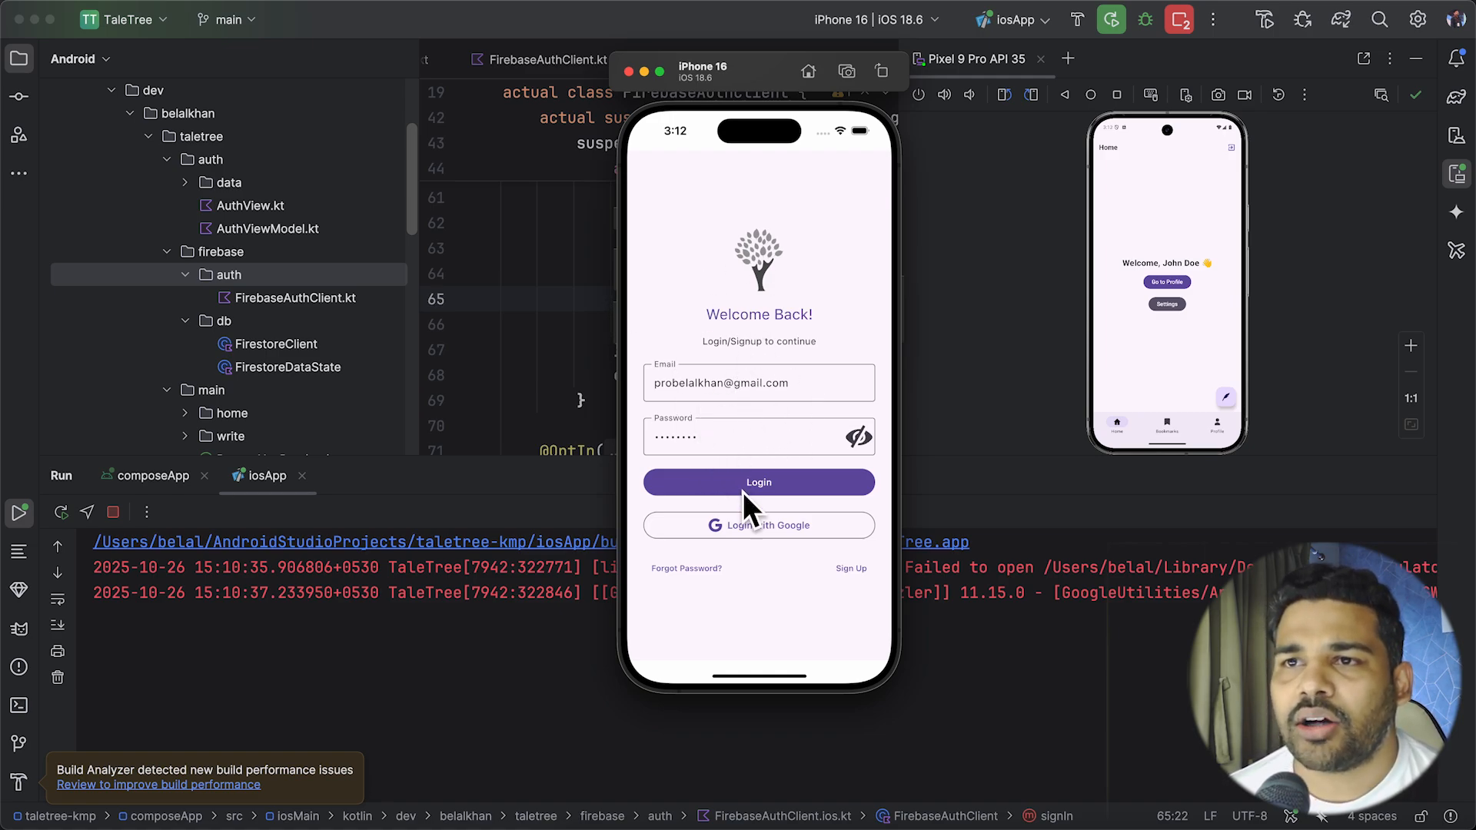
pyautogui.click(758, 482)
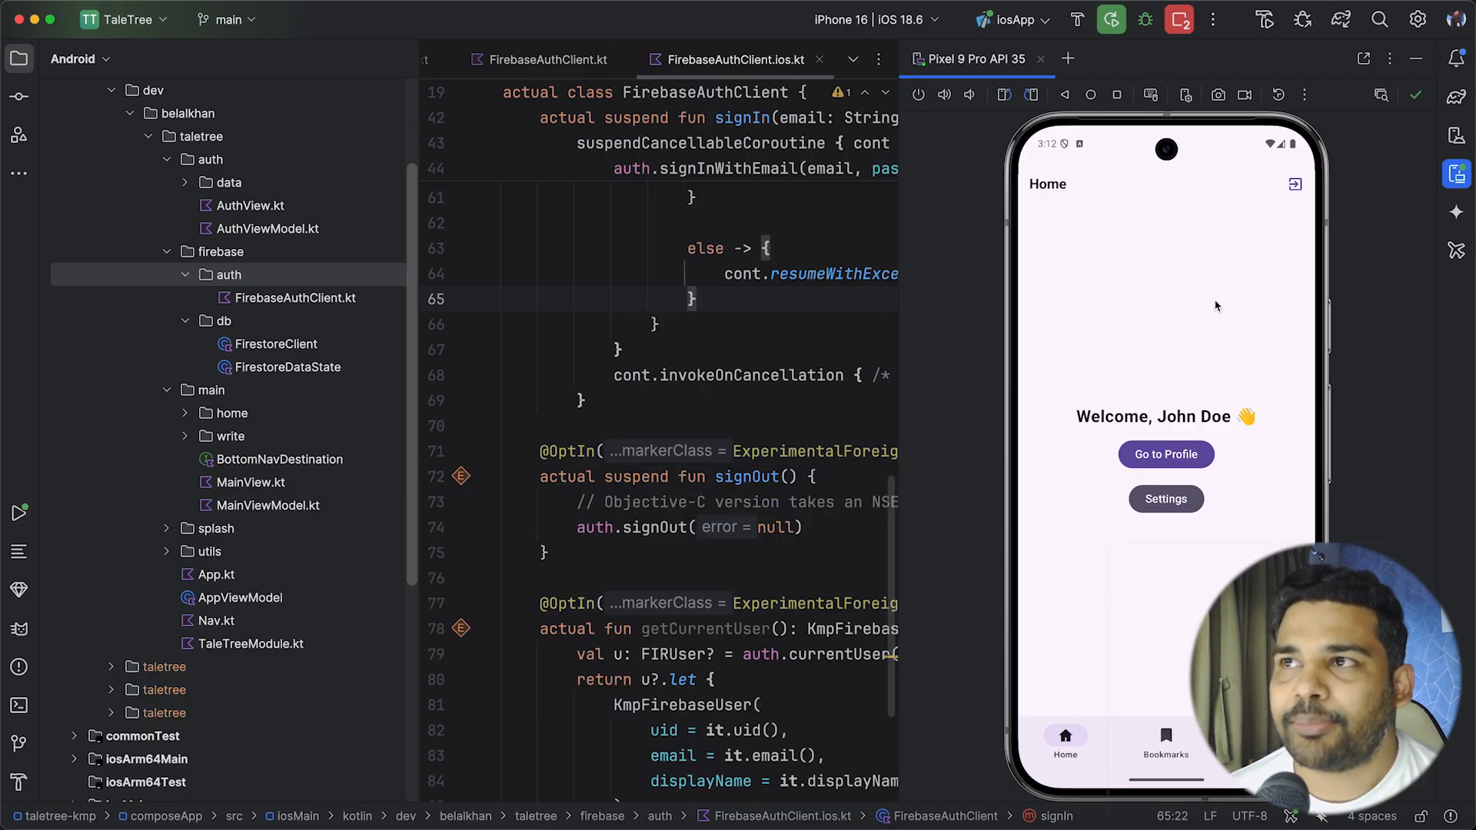
# Step: Log out on the Pixel emulator, confirm Yes, and log back in to reach the Home screen
pyautogui.click(1295, 183)
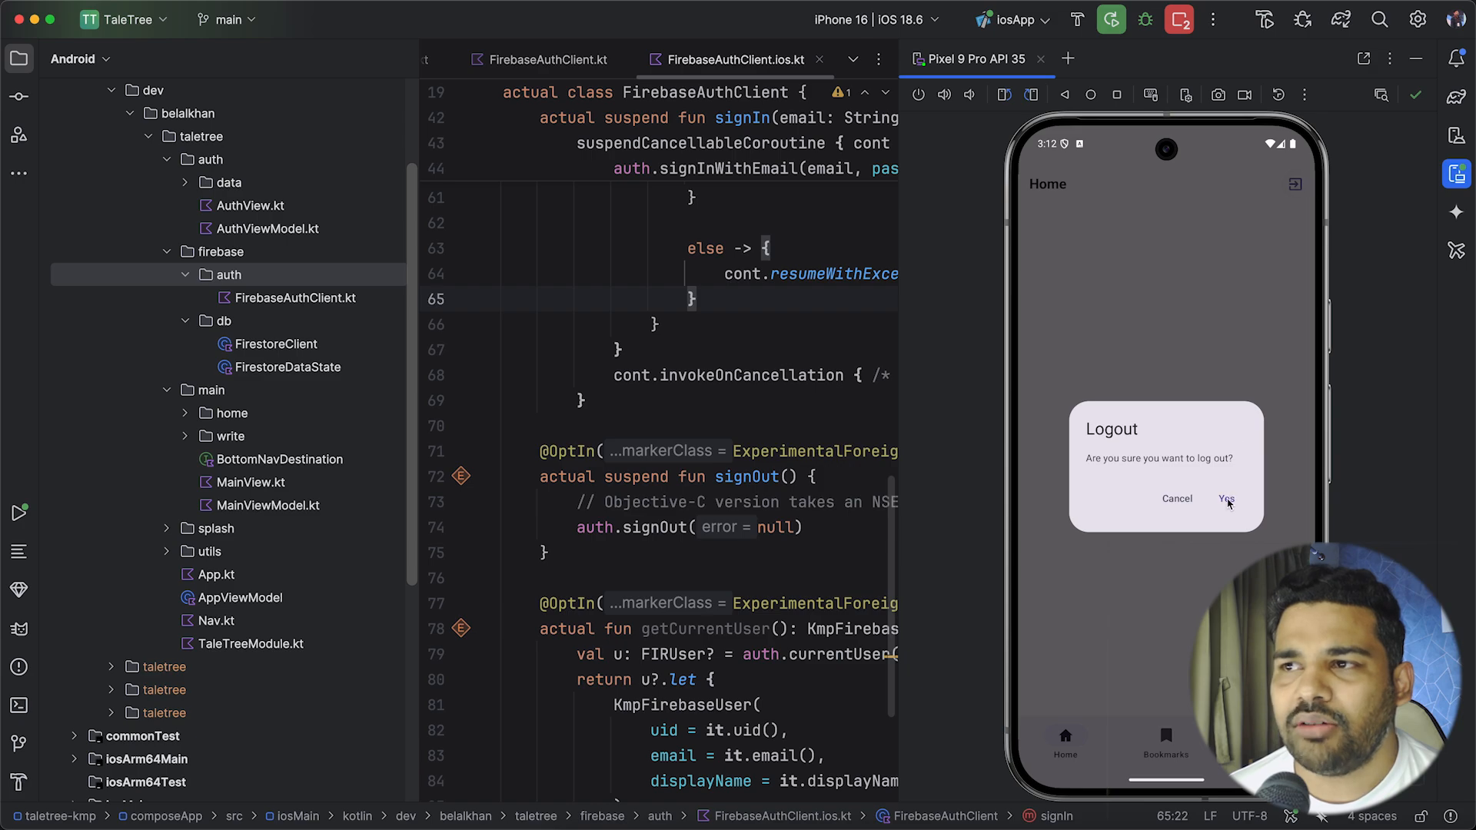
pyautogui.click(1227, 499)
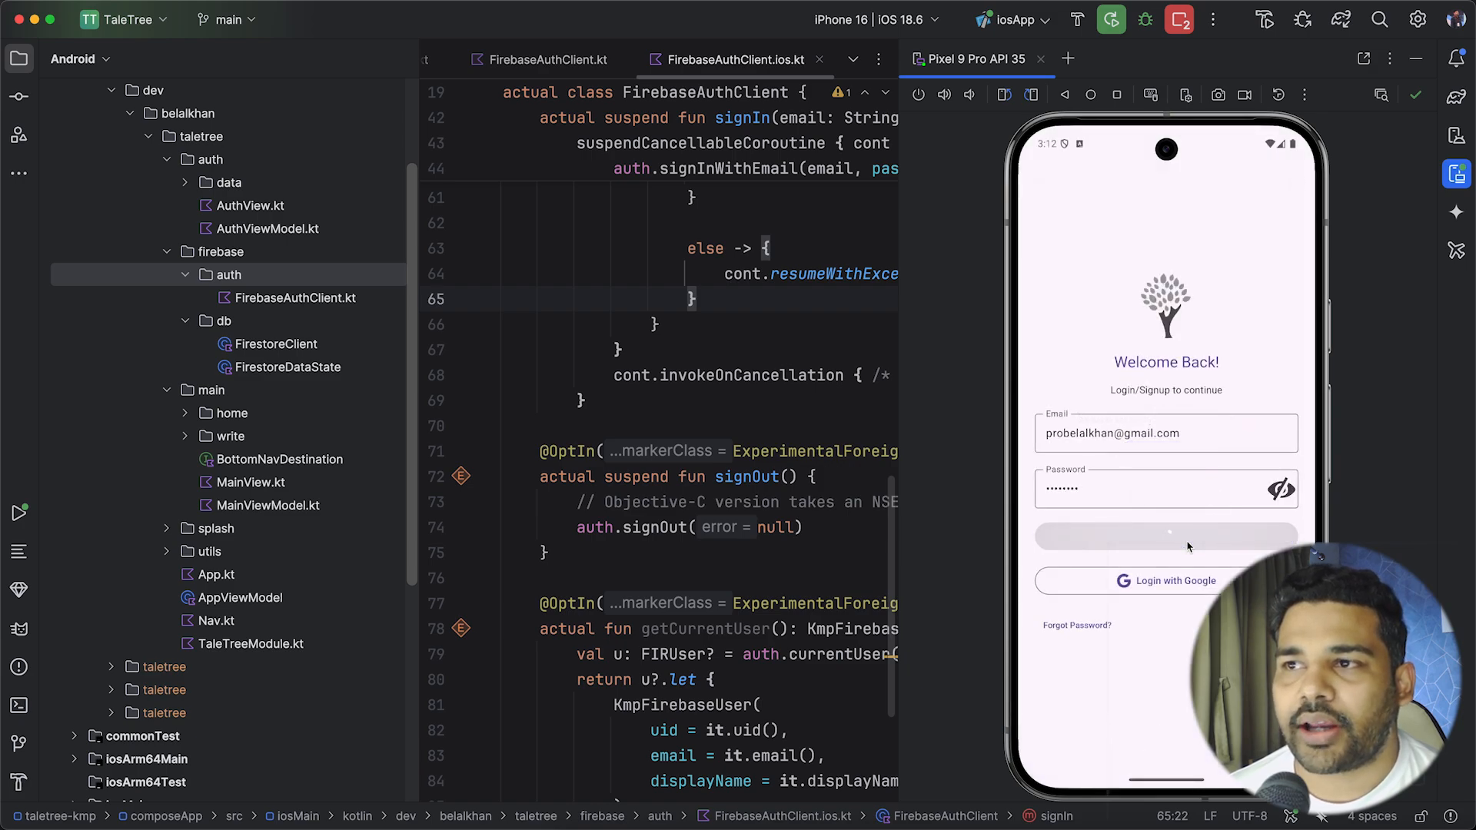
pyautogui.click(1165, 537)
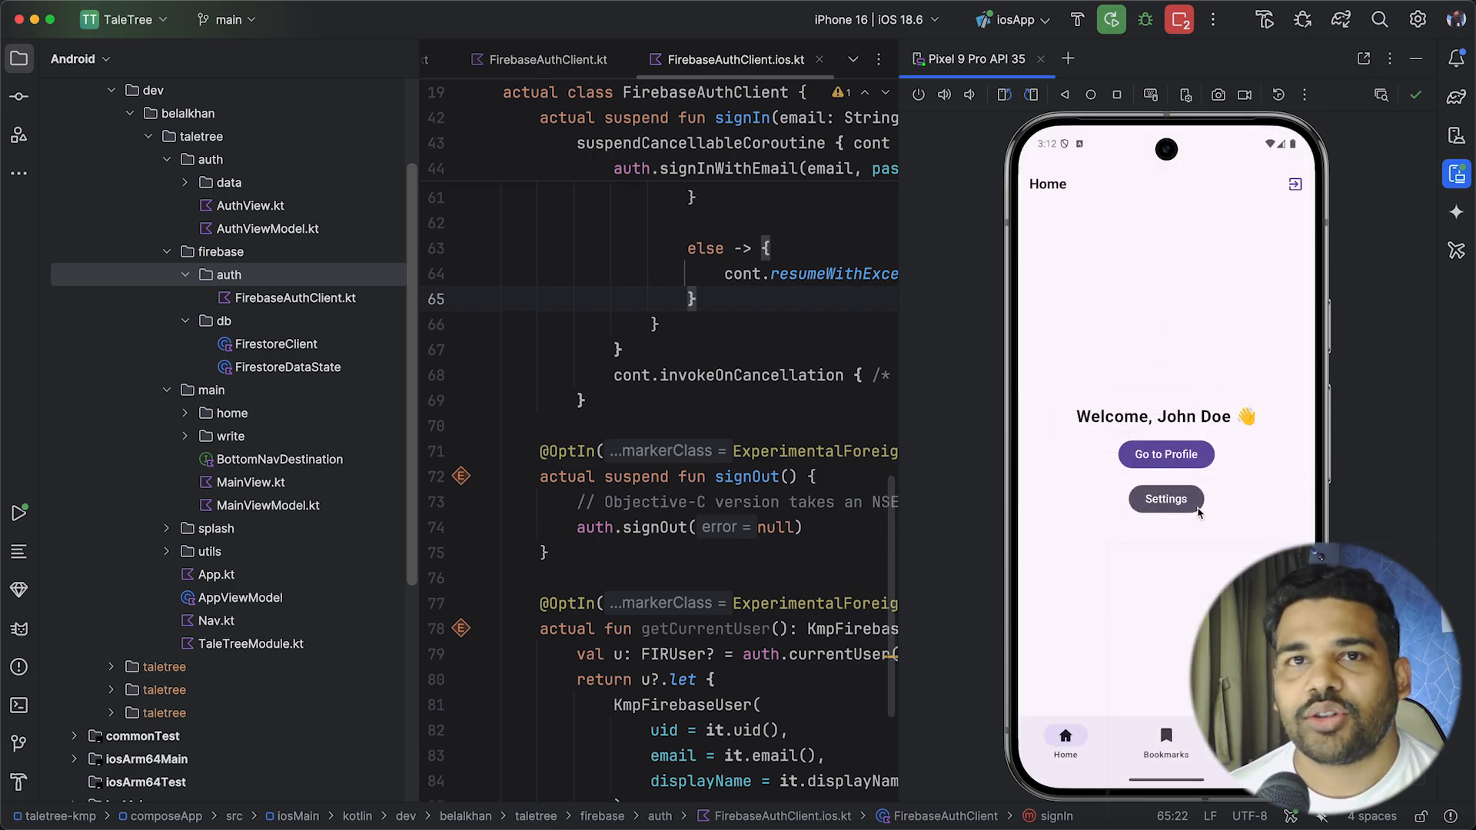